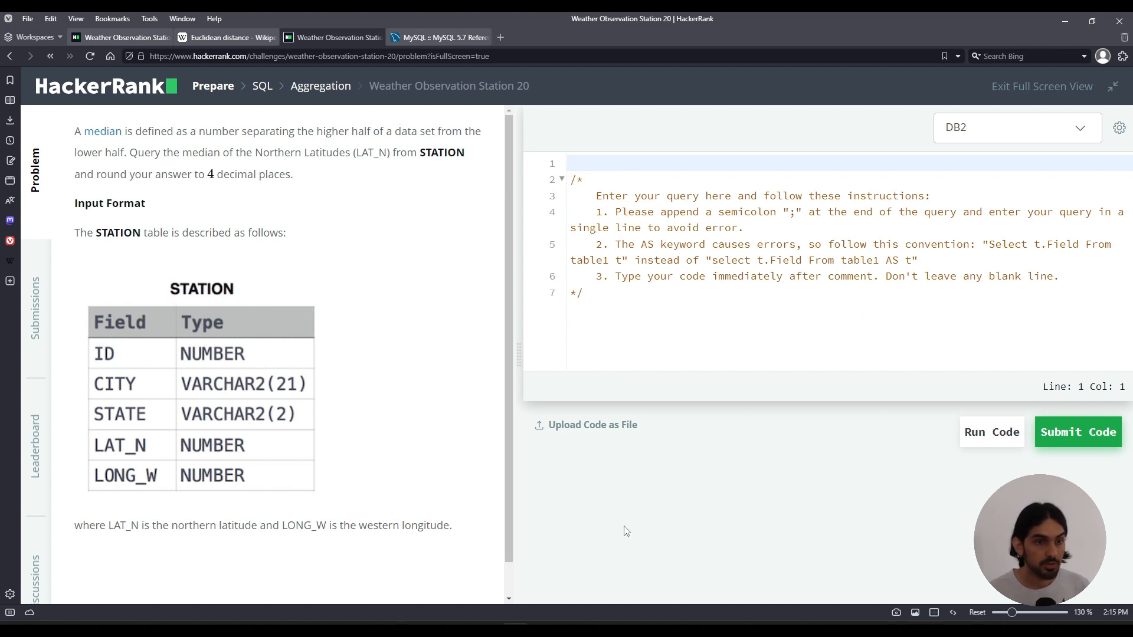
pyautogui.moveTo(123, 505)
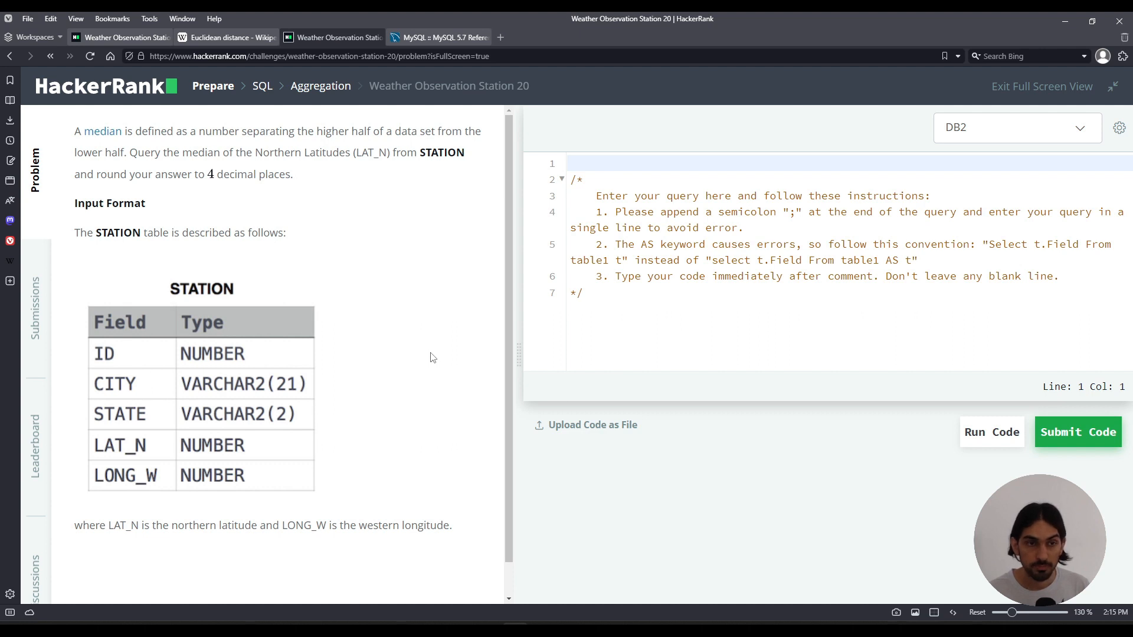
pyautogui.moveTo(323, 369)
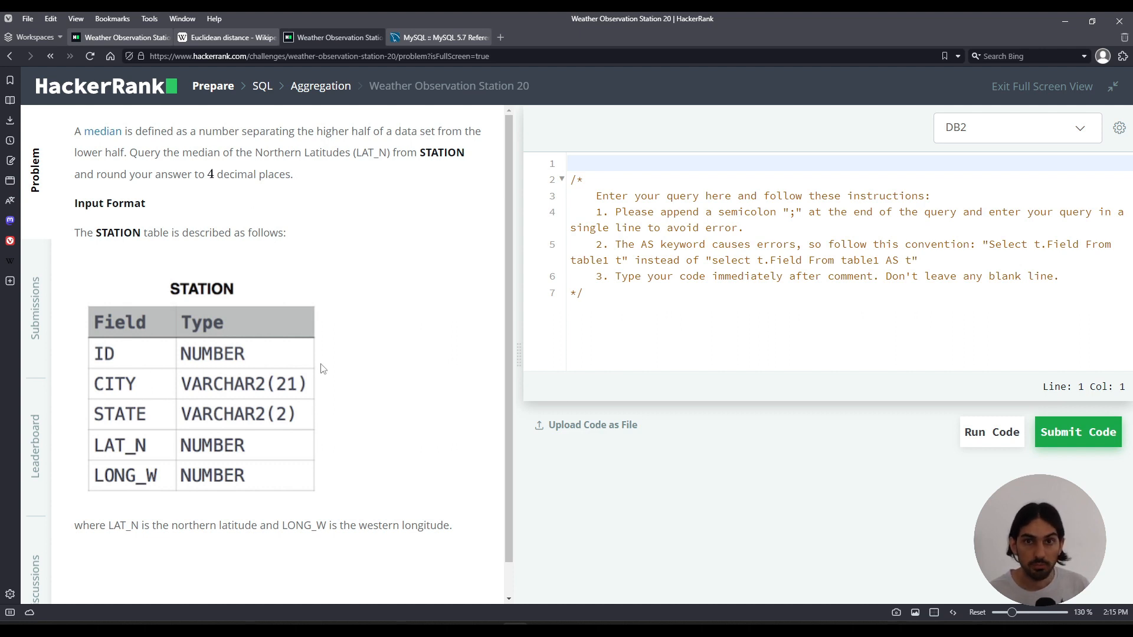
pyautogui.moveTo(453, 512)
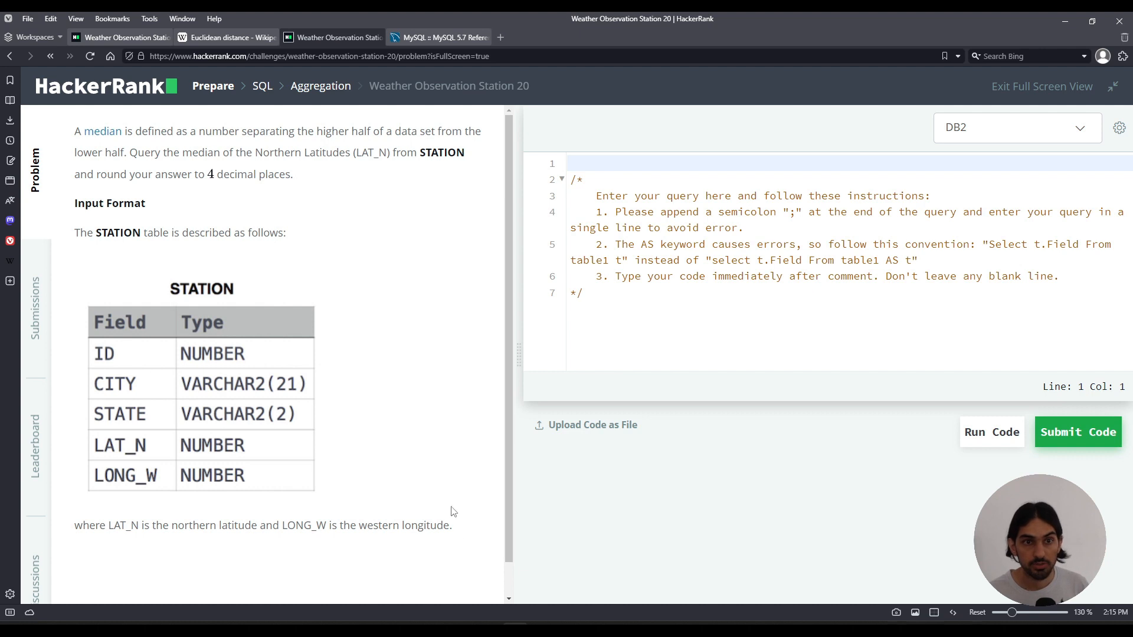
pyautogui.moveTo(410, 412)
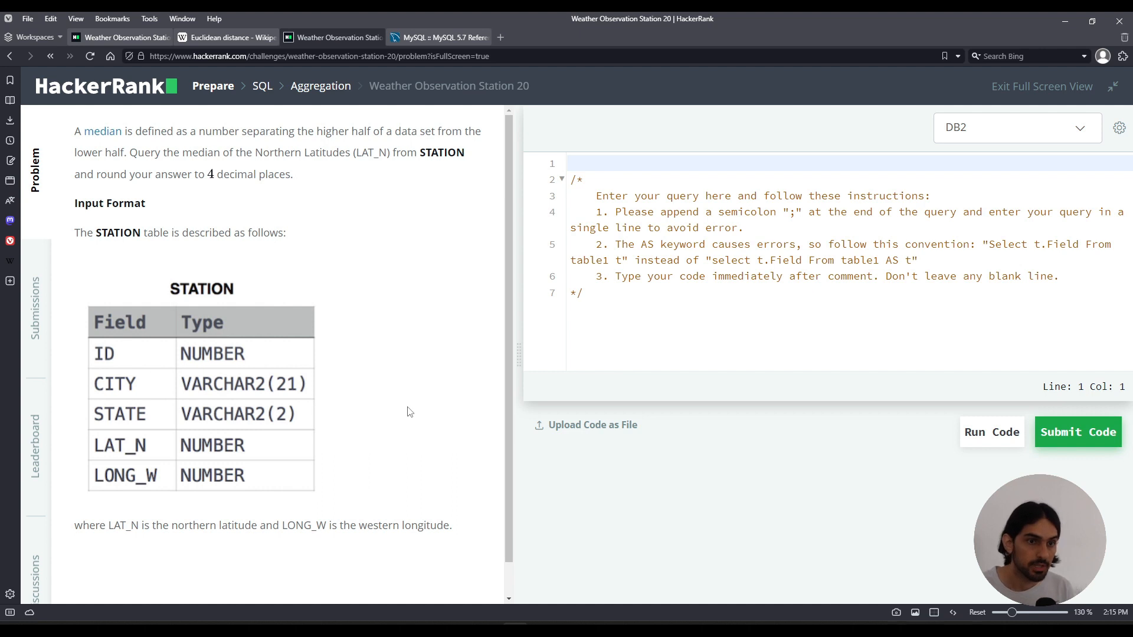
pyautogui.moveTo(422, 434)
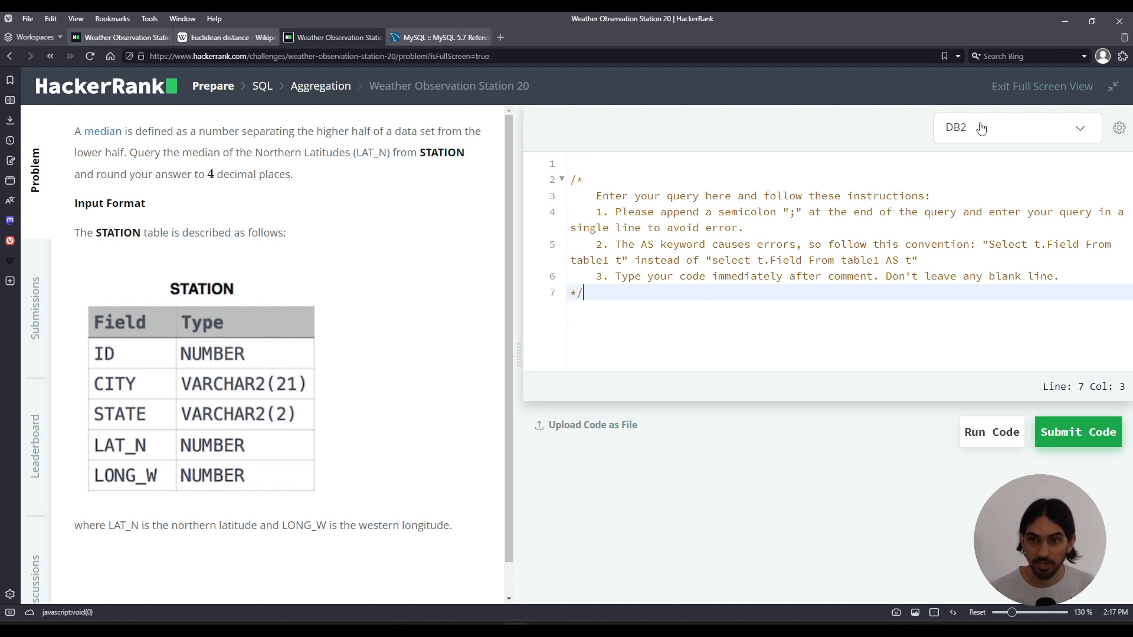
# Switch the language to MySQL and write SELECT FLOOR(COUNT(*) / 2) FROM STATION;
pyautogui.click(1017, 127)
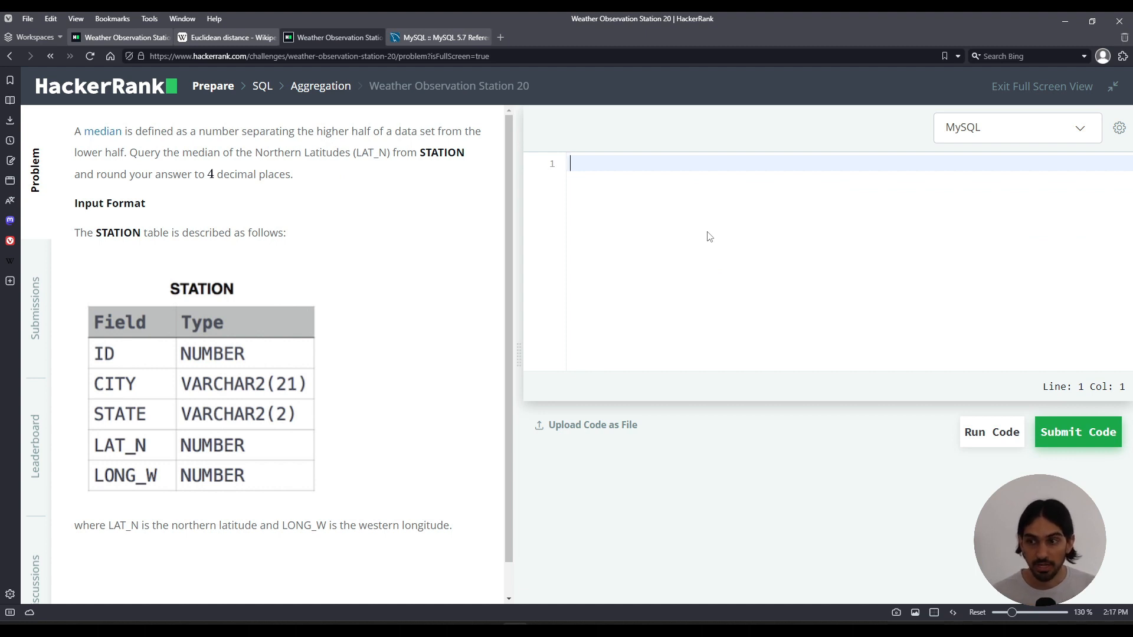
pyautogui.write('SELECT')
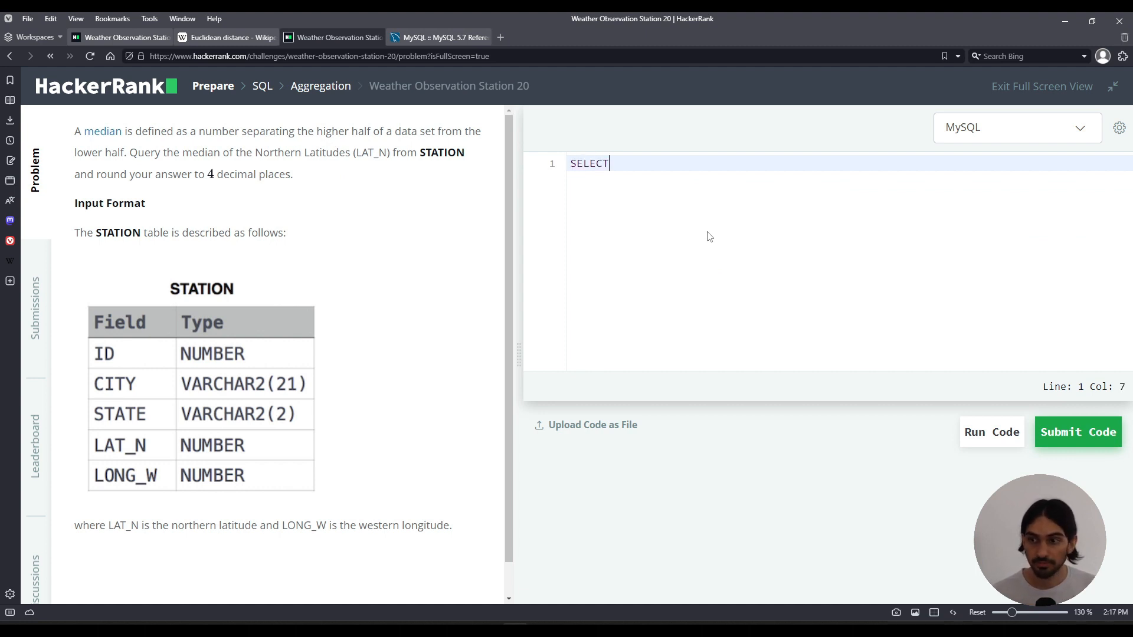
pyautogui.write('COUNT(*)')
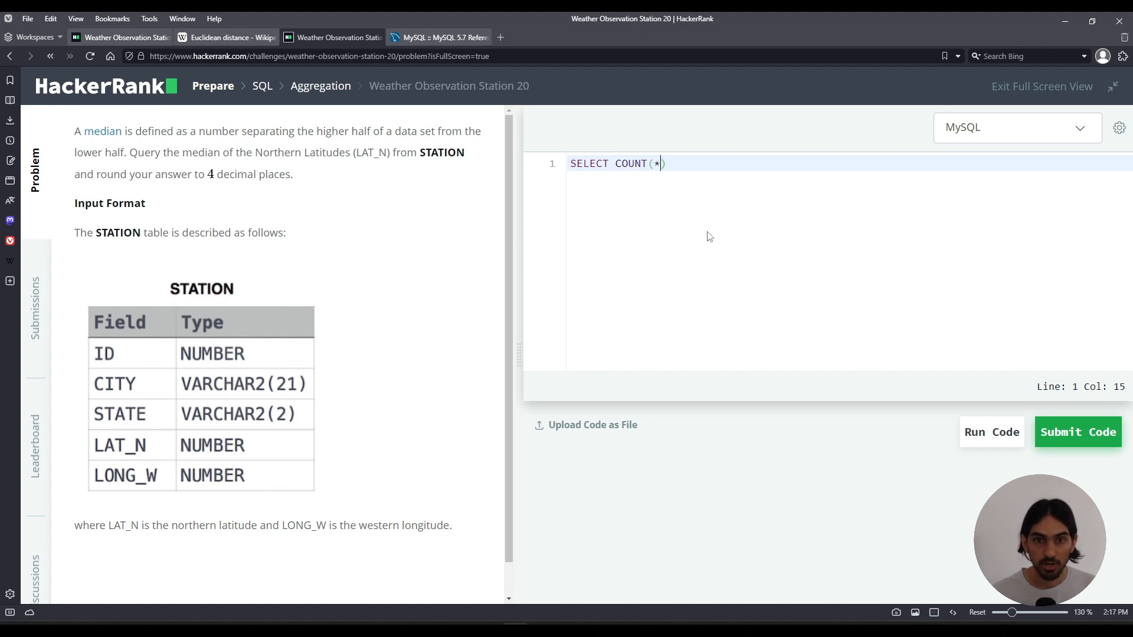
pyautogui.write('FROM S')
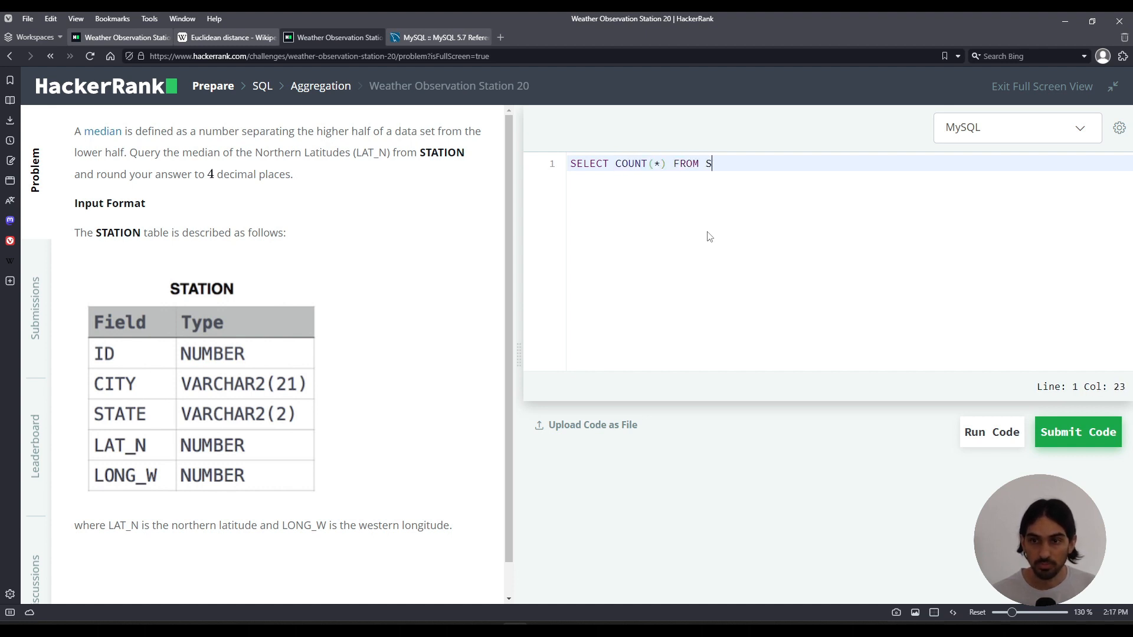
pyautogui.write('TATION;')
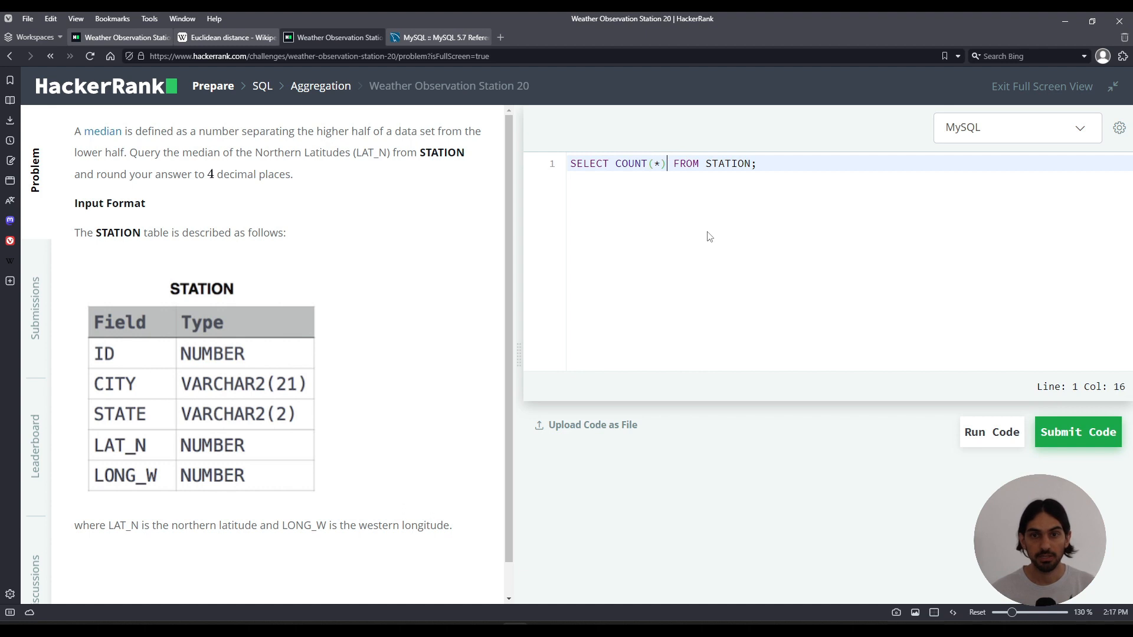
pyautogui.write('/ 2')
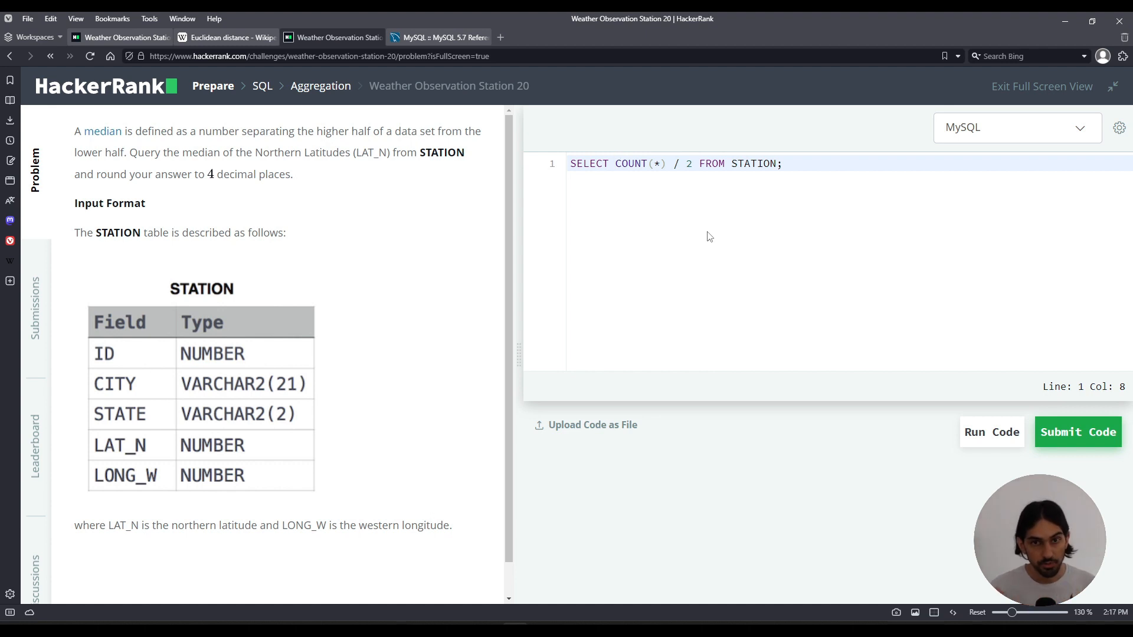
pyautogui.write('FL')
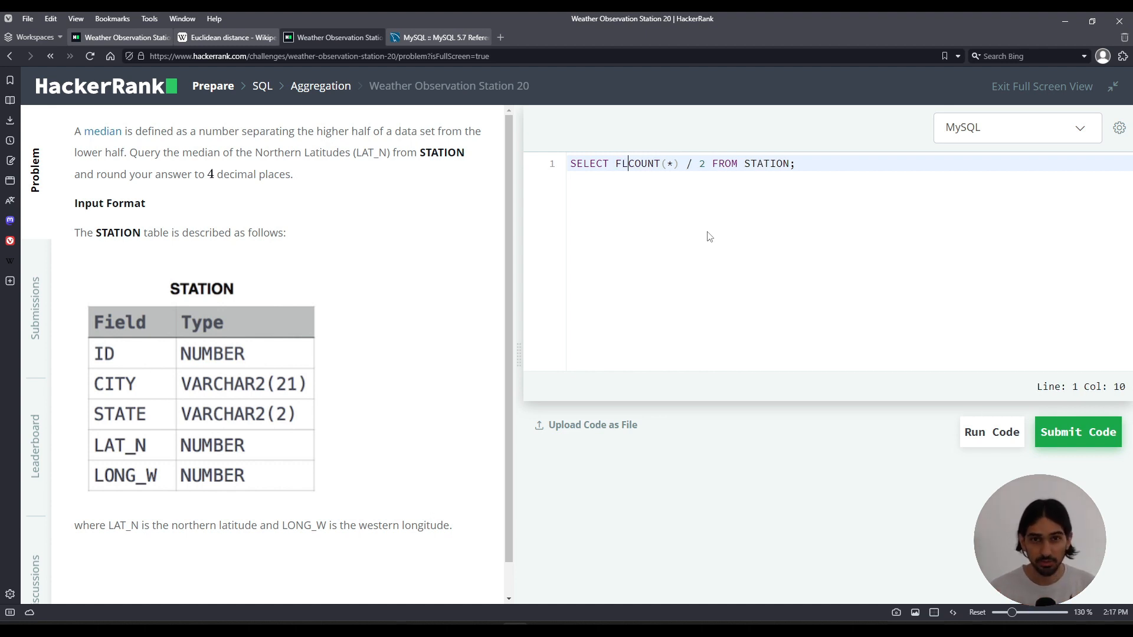
pyautogui.write('OOR(')
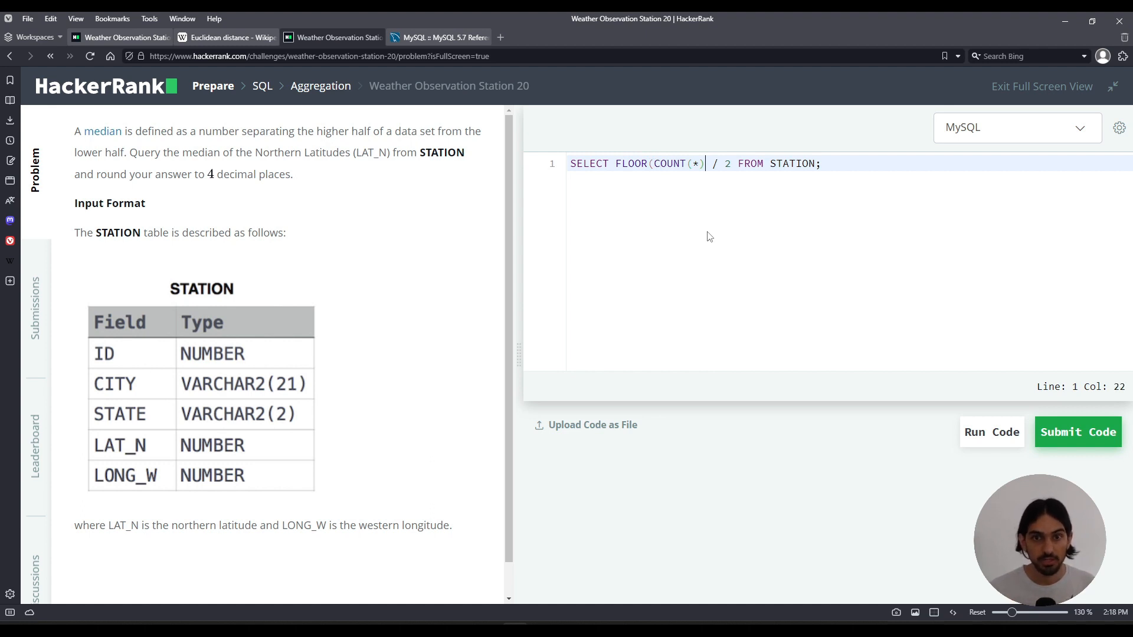
pyautogui.write(')')
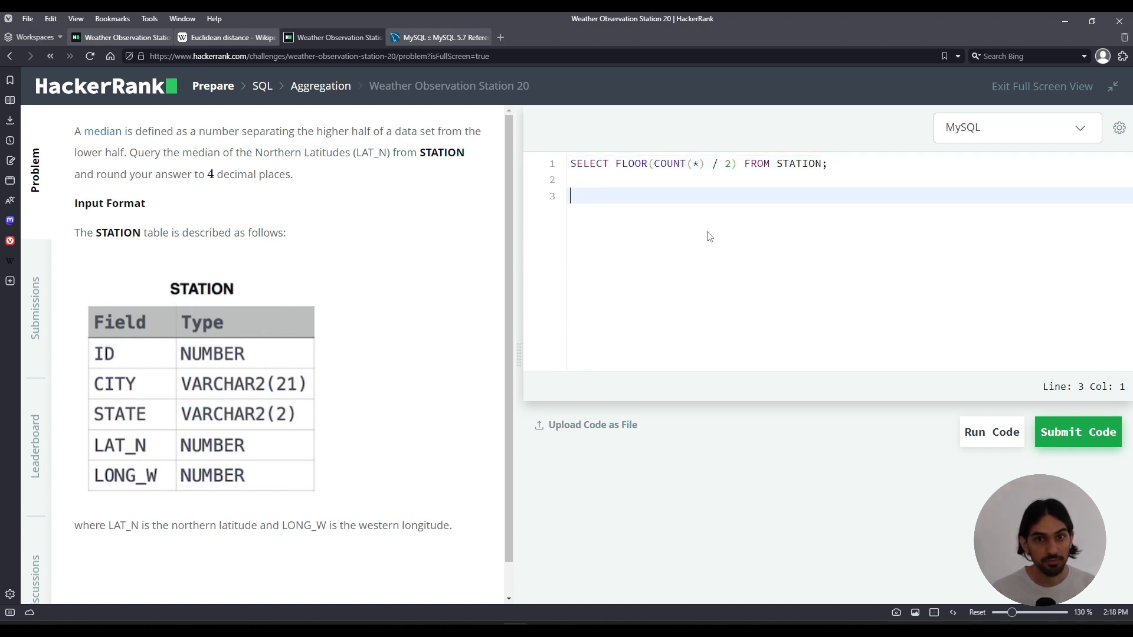
pyautogui.write('3/2 = 1.5')
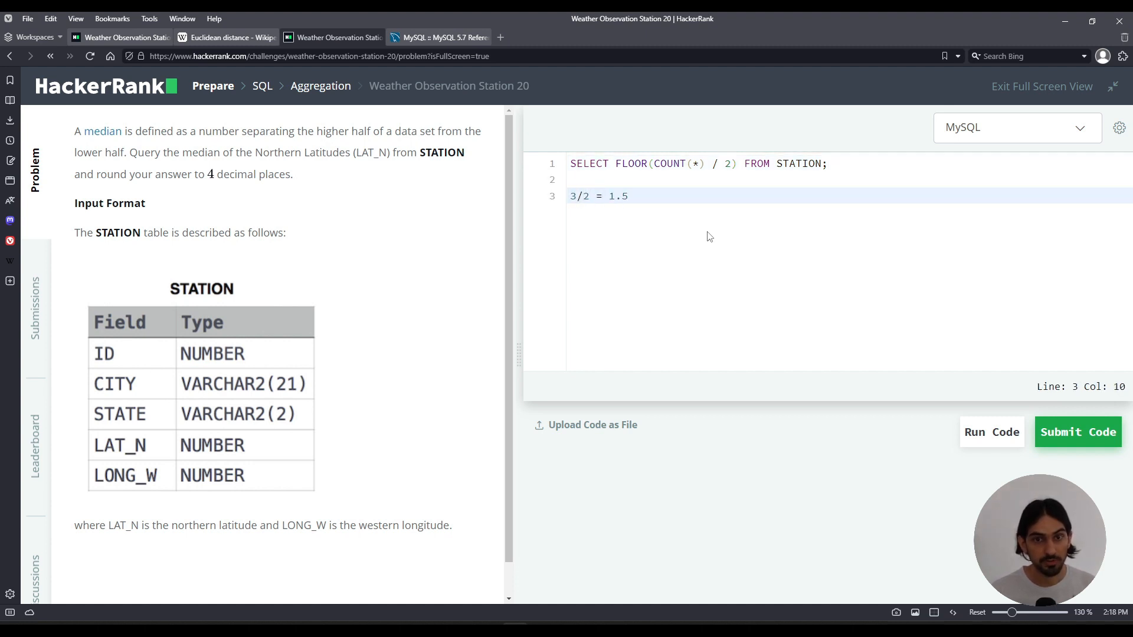
pyautogui.press('Backspace')
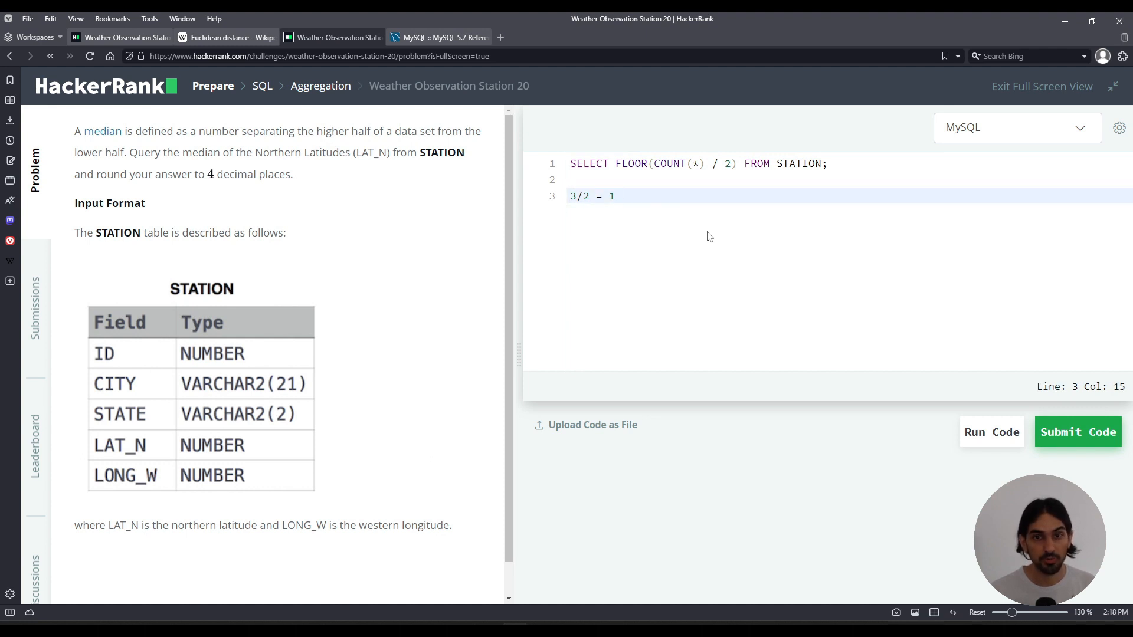
pyautogui.write('1.5 -> 2')
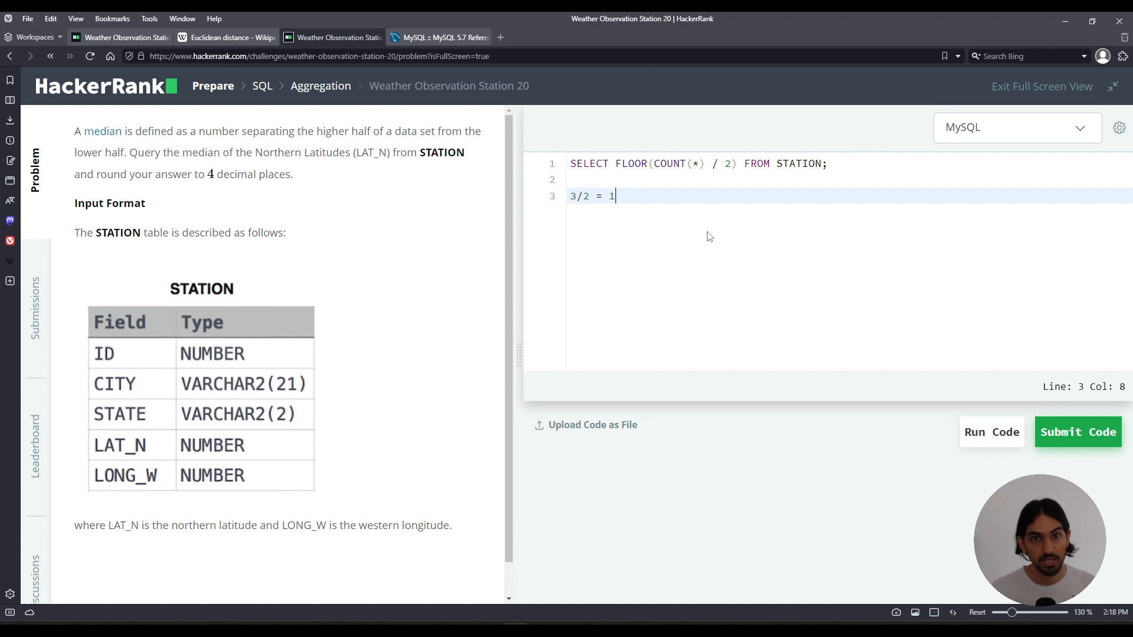
pyautogui.write('a b c')
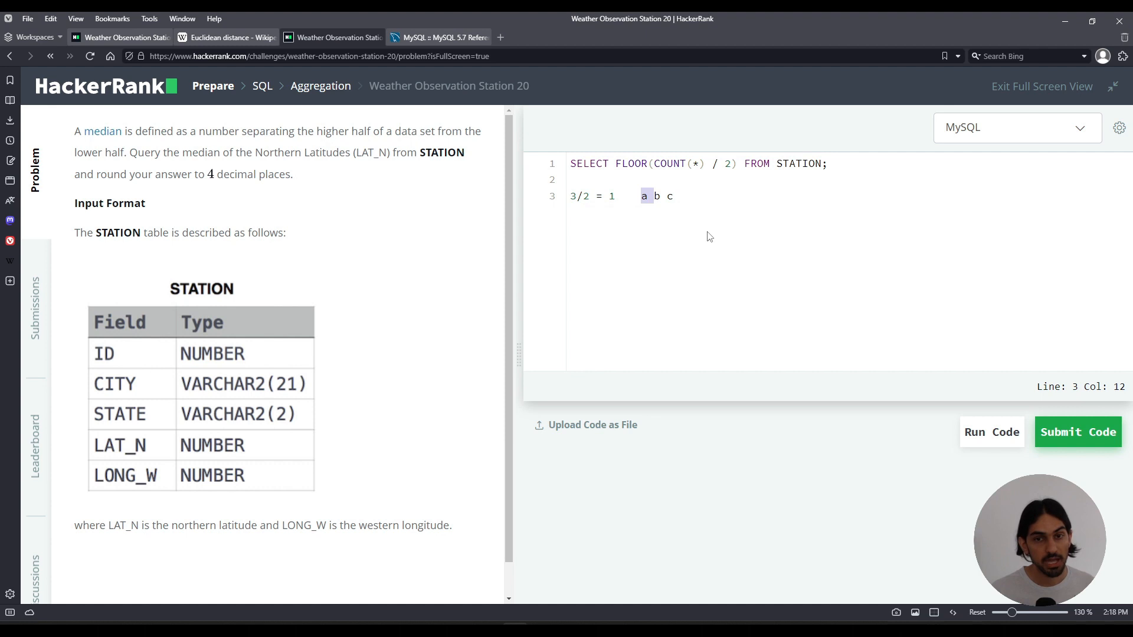
pyautogui.press('Backspace')
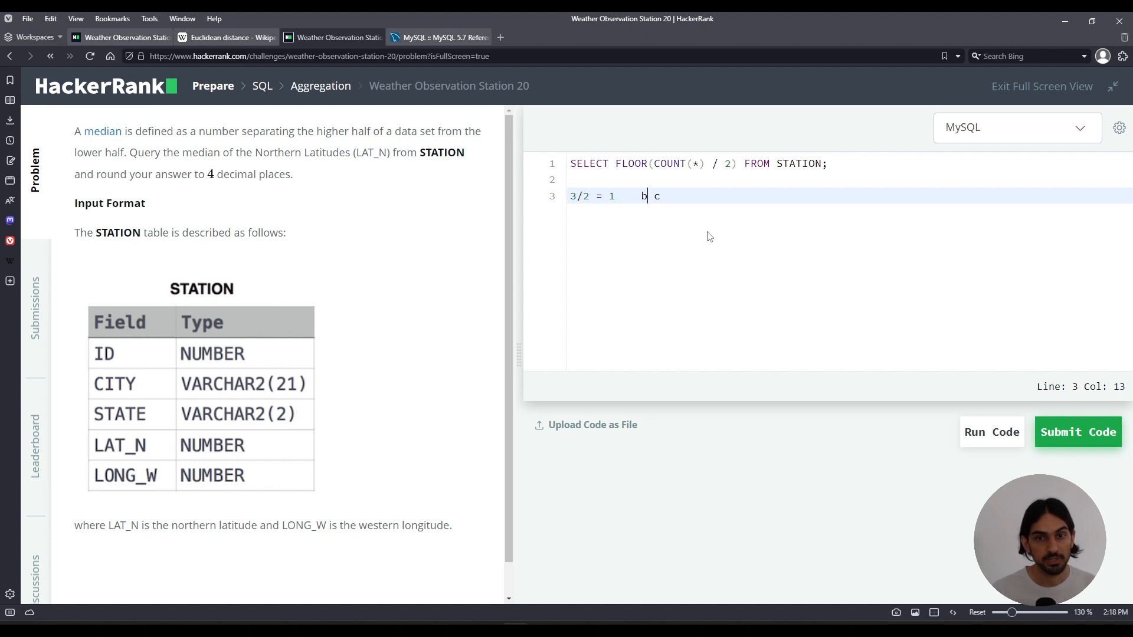
pyautogui.press('Backspace')
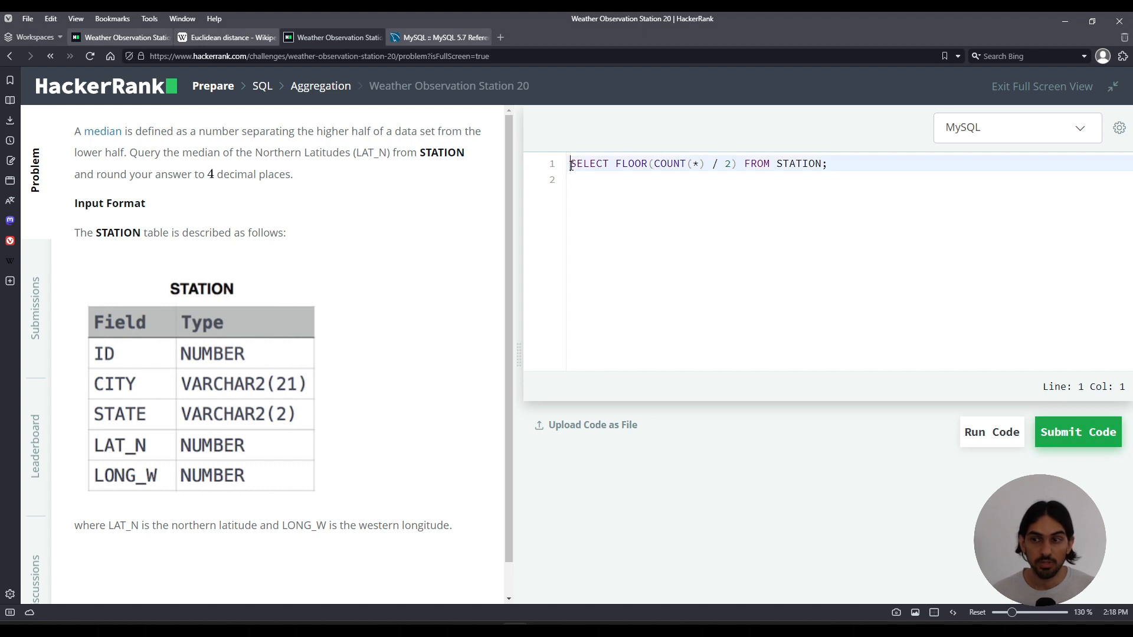
pyautogui.write('SET @')
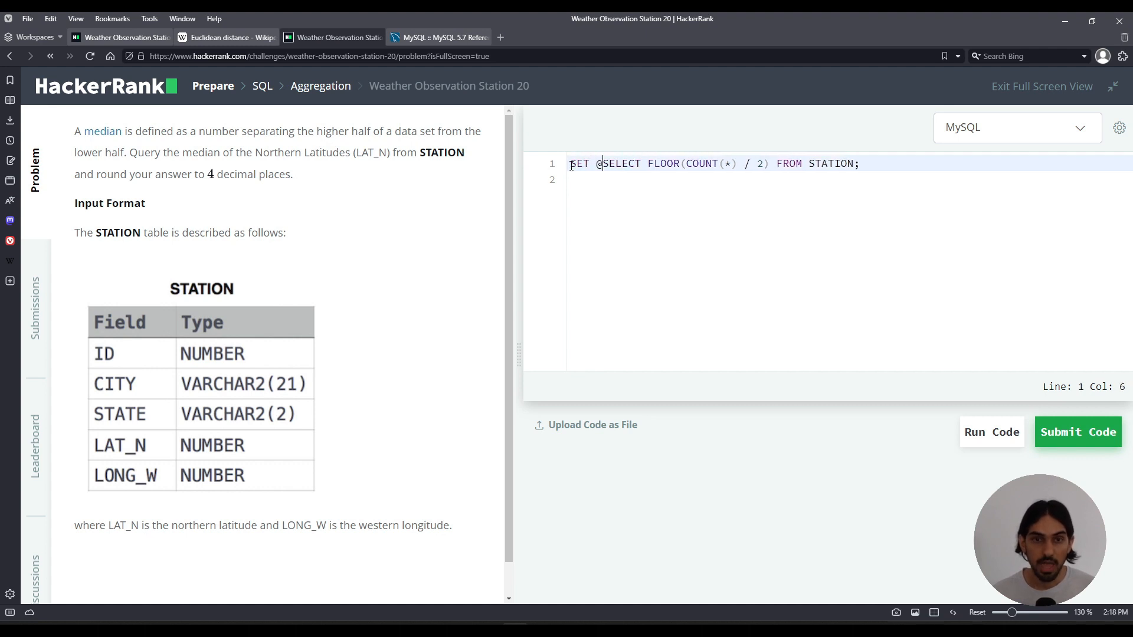
pyautogui.write('ro')
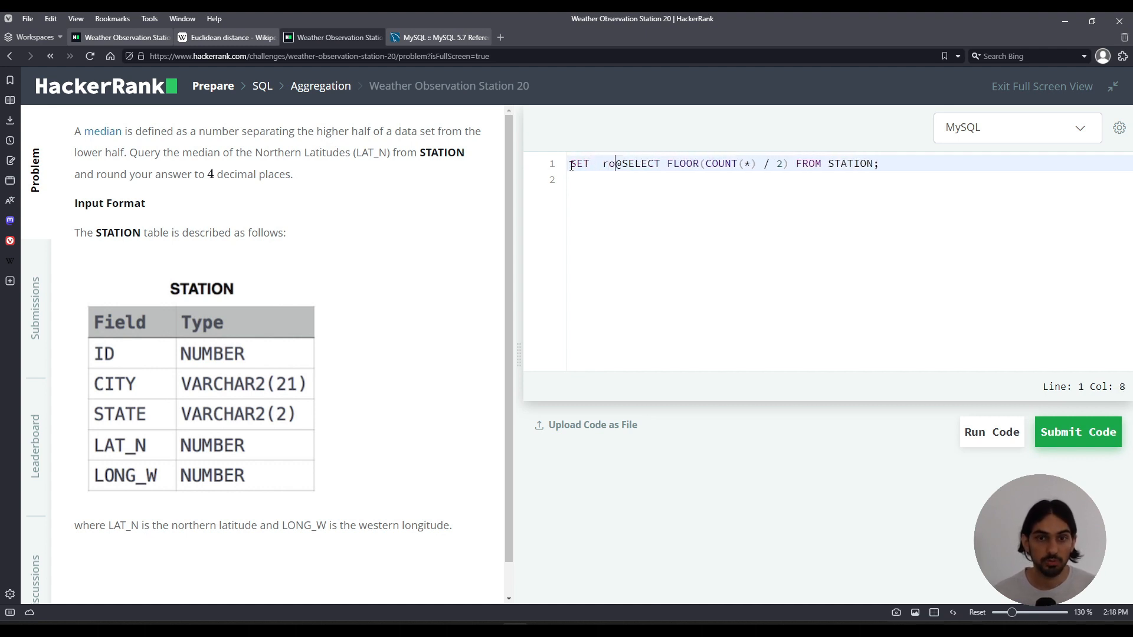
pyautogui.write('@row_count =')
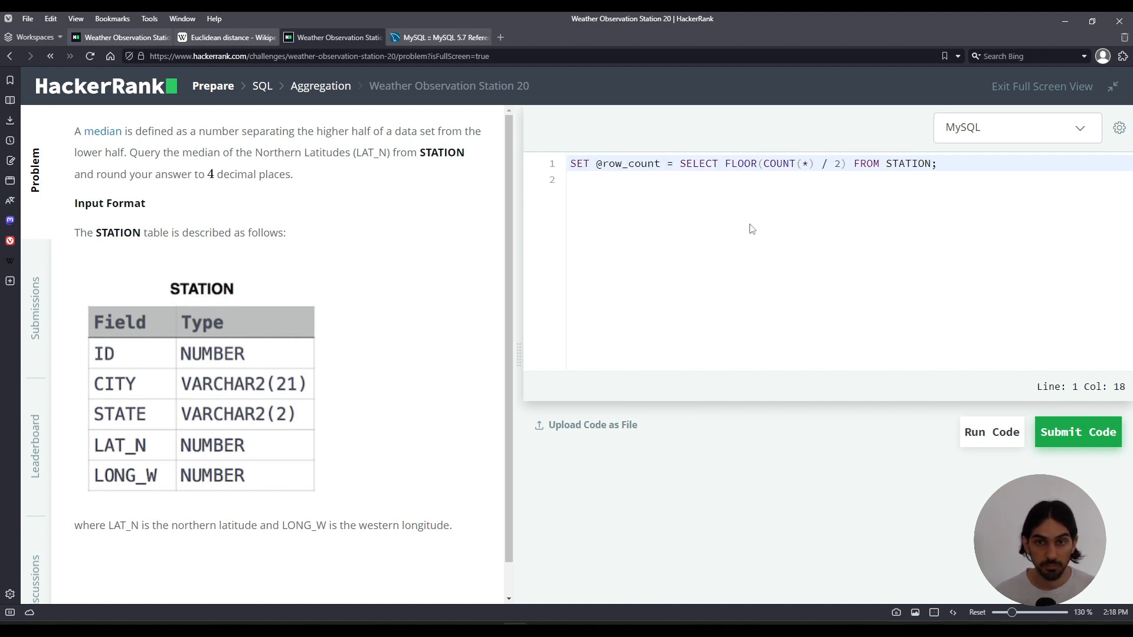
pyautogui.write('(')
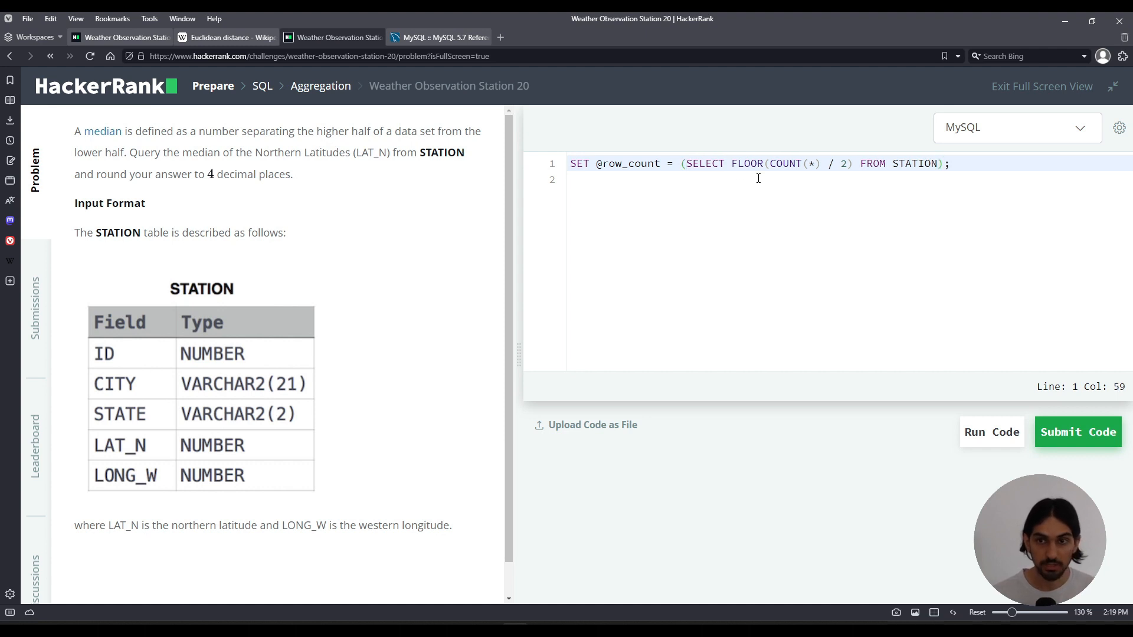
pyautogui.click(991, 432)
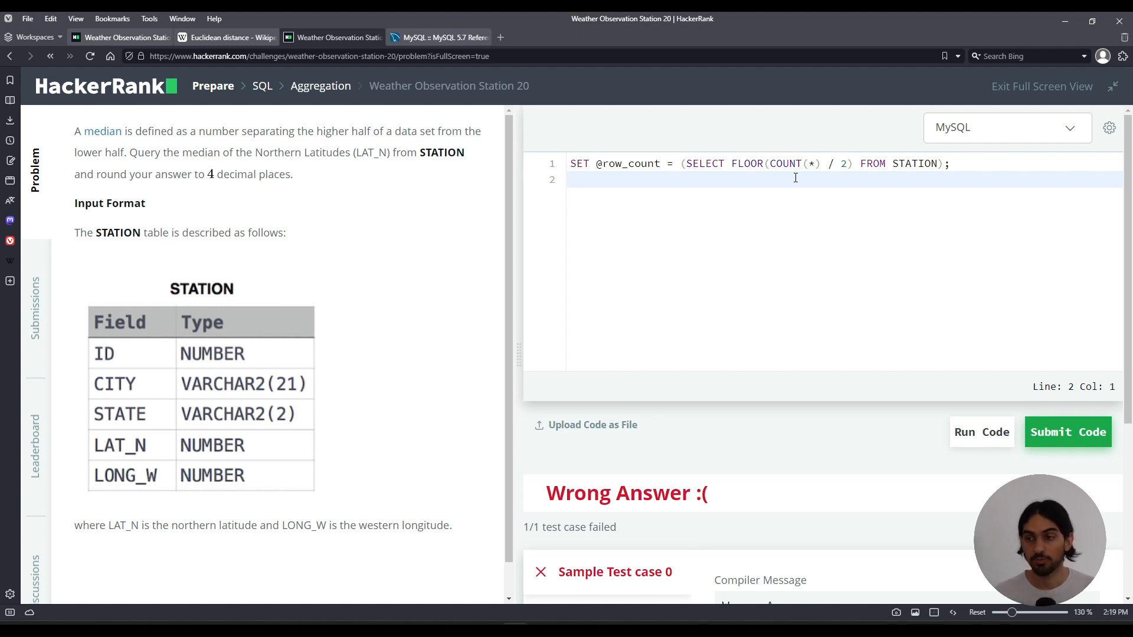
pyautogui.write('SELECT')
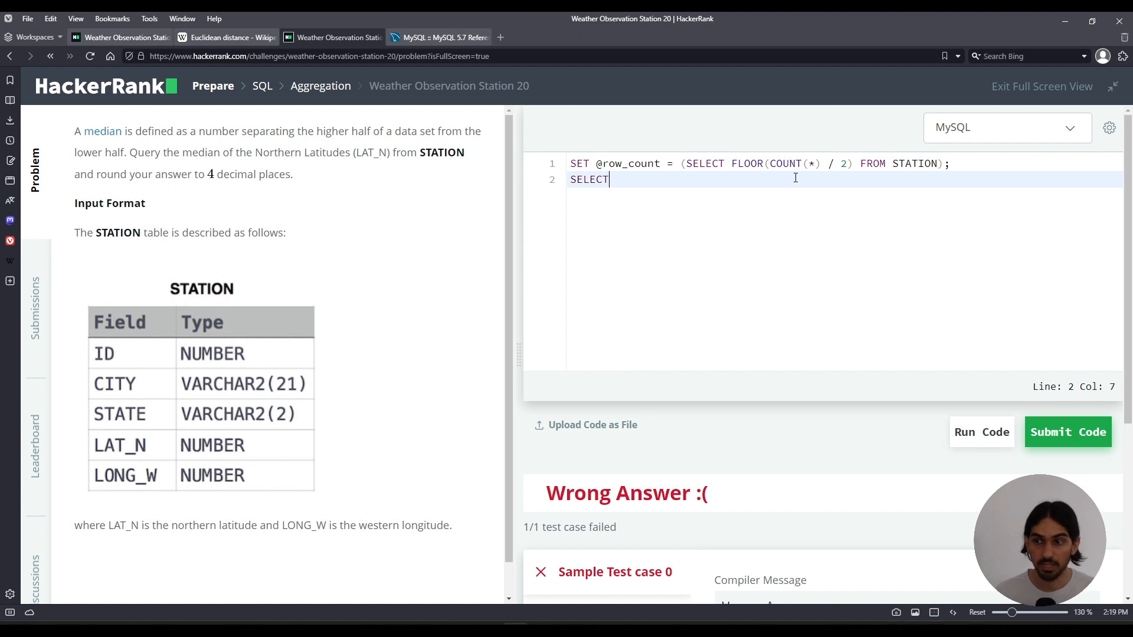
pyautogui.write('* F')
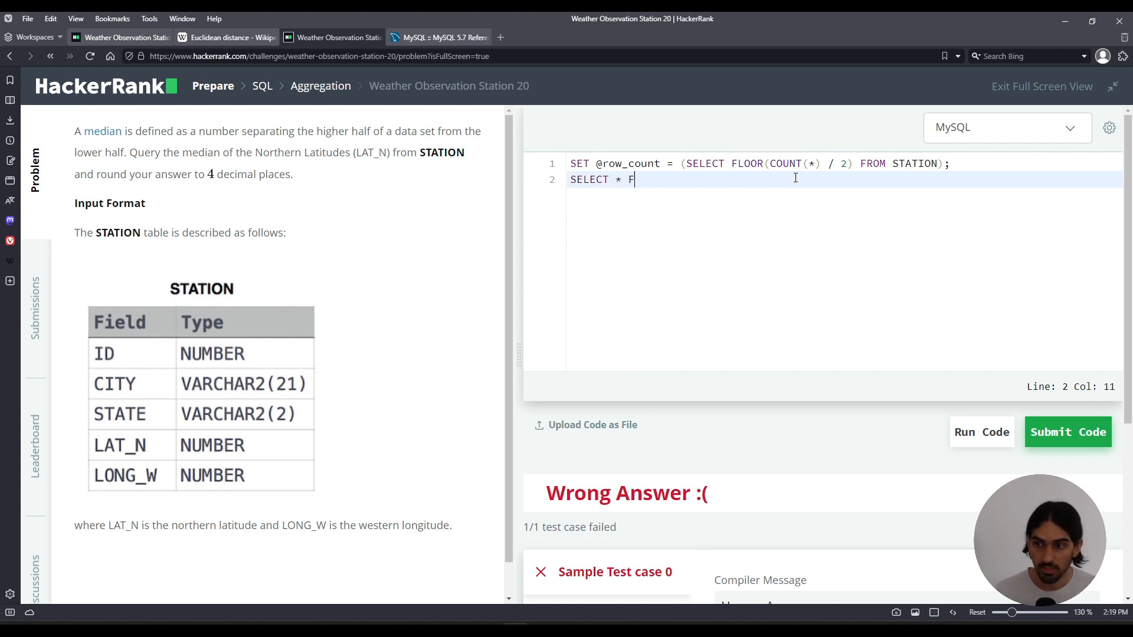
pyautogui.write('ROM STATION ORDER BY')
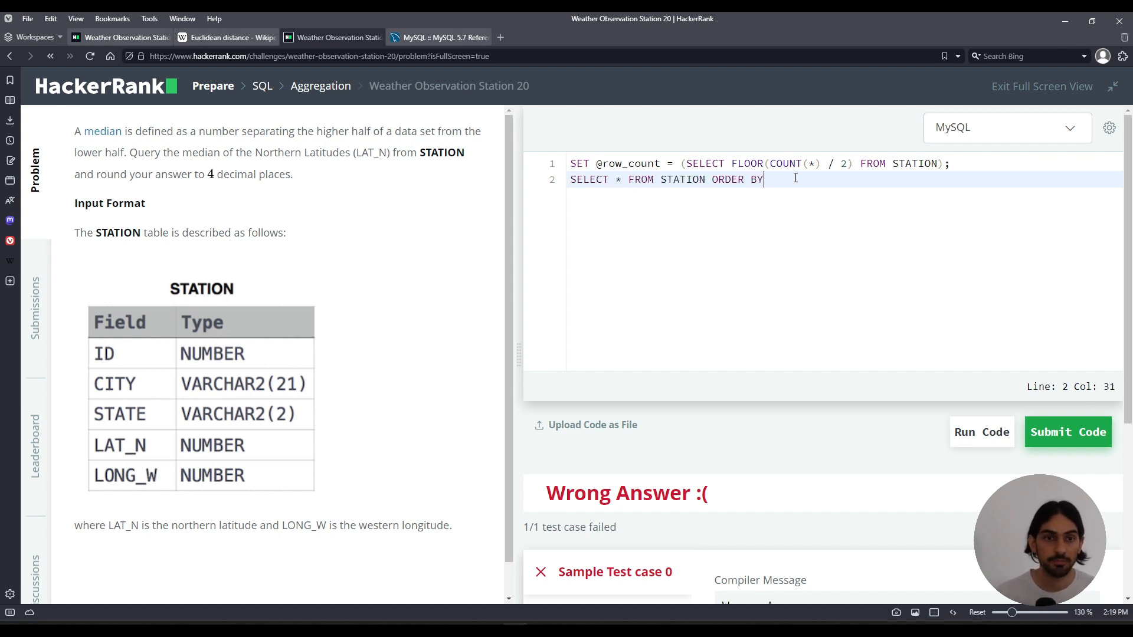
pyautogui.write('LAT_N')
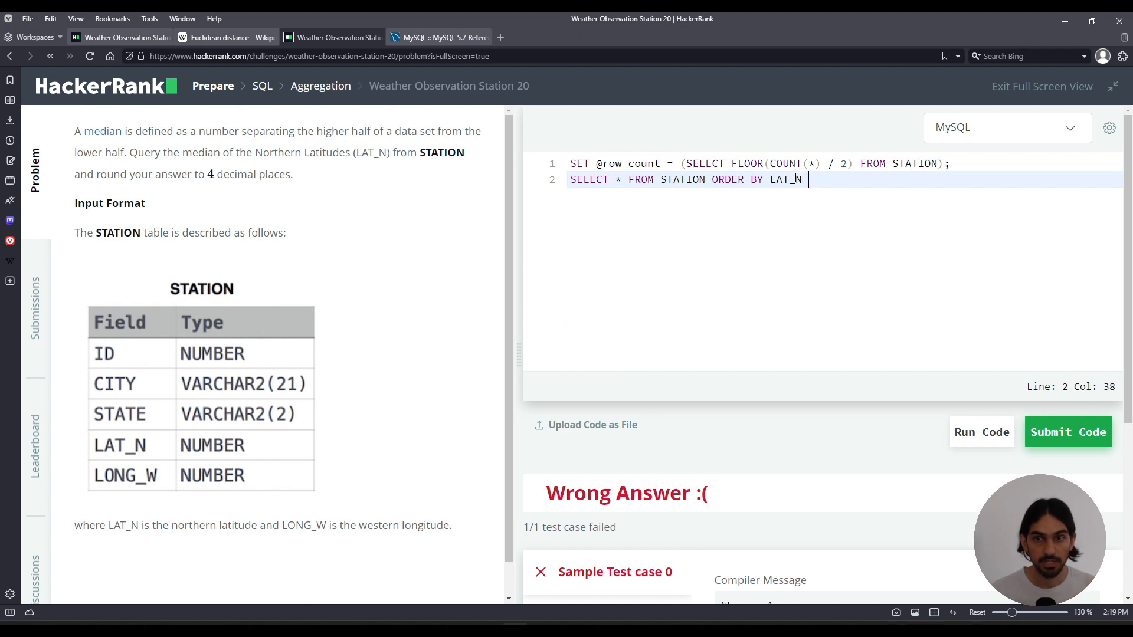
pyautogui.write('OFFSET @r')
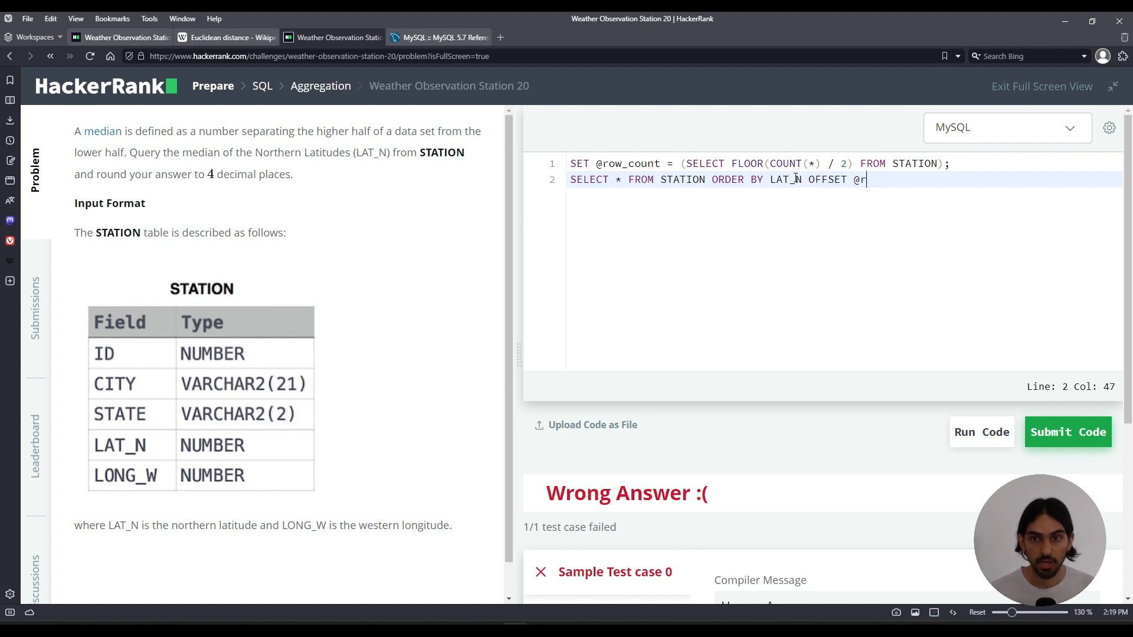
pyautogui.write('ow_count')
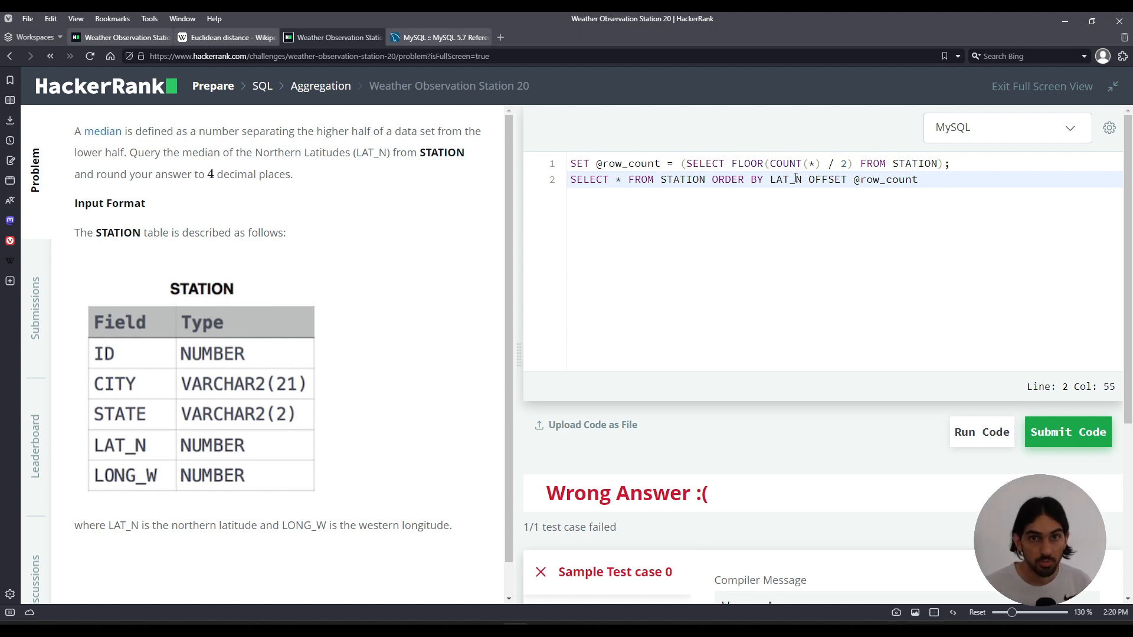
pyautogui.write('LIMIT 1')
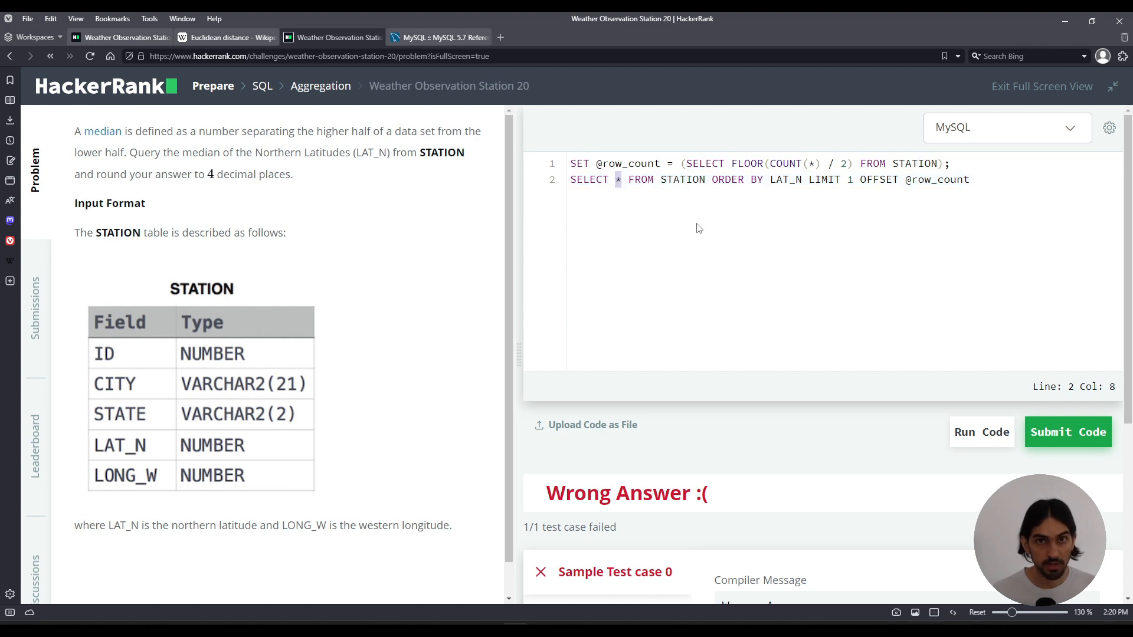
# Change the selected column to ROUND(LAT_N, 4) and run, which gives Runtime Error
pyautogui.write('LAT_N')
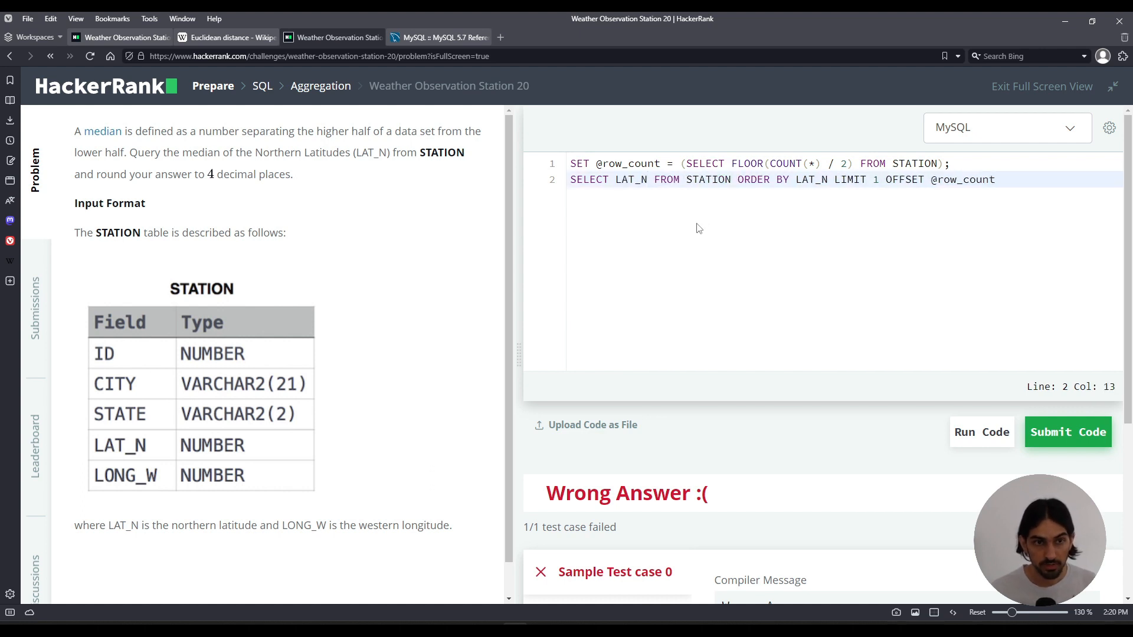
pyautogui.moveTo(96, 174); pyautogui.dragTo(179, 174)
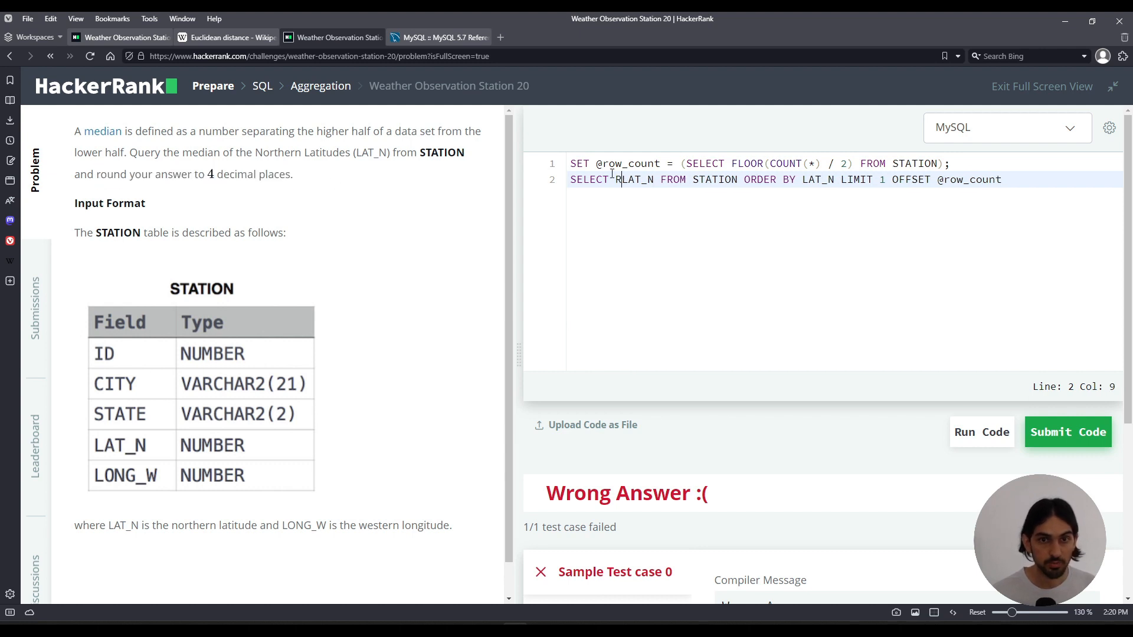
pyautogui.write('ROUND(')
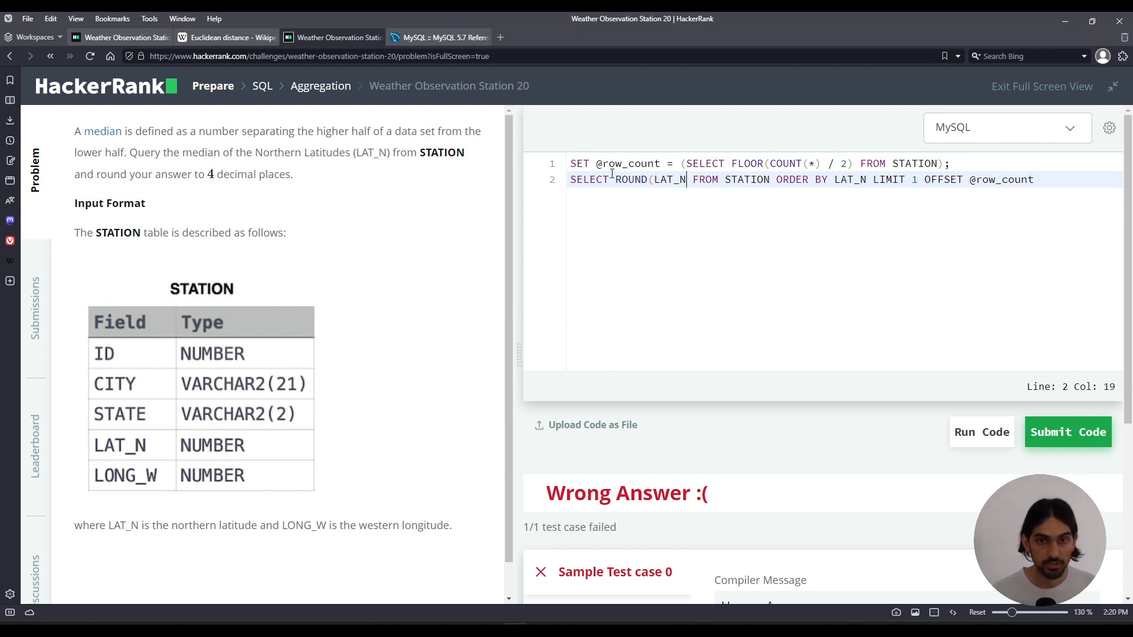
pyautogui.write(', 4)')
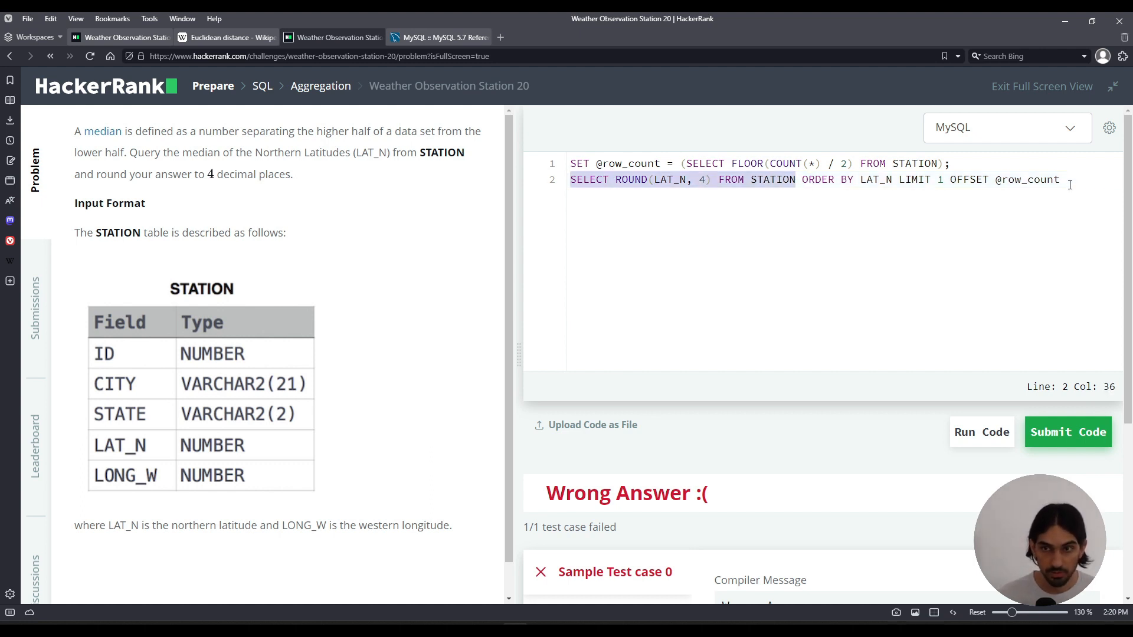
pyautogui.click(1067, 432)
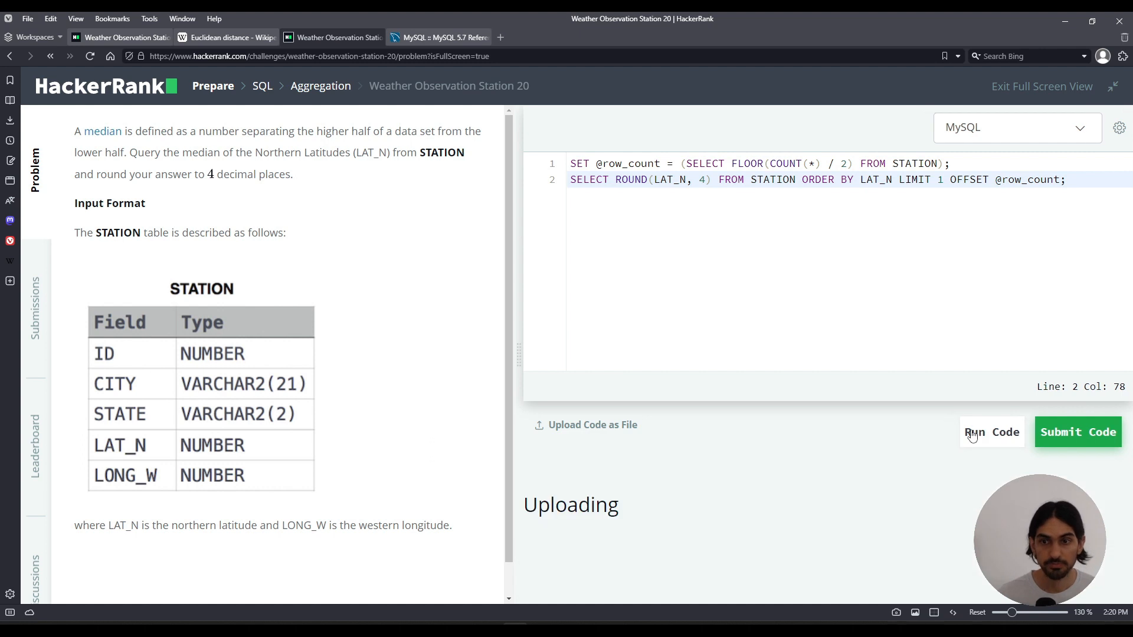
pyautogui.click(991, 432)
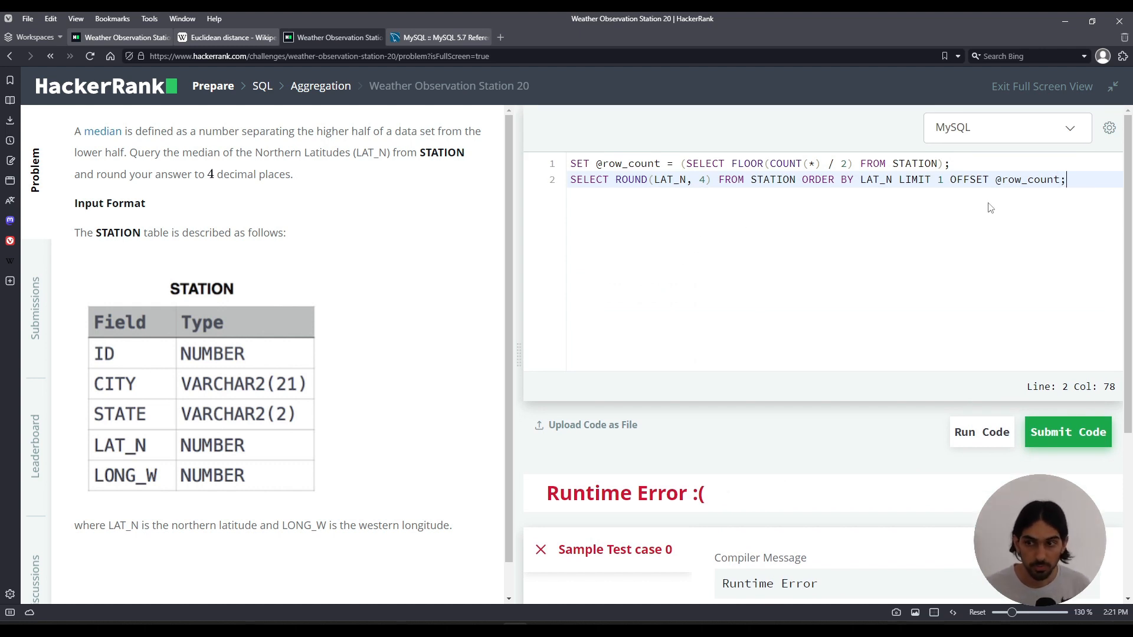
# Turn the second query into PREPARE STMT FROM '...OFFSET ?'; with a ? placeholder
pyautogui.press('Enter')
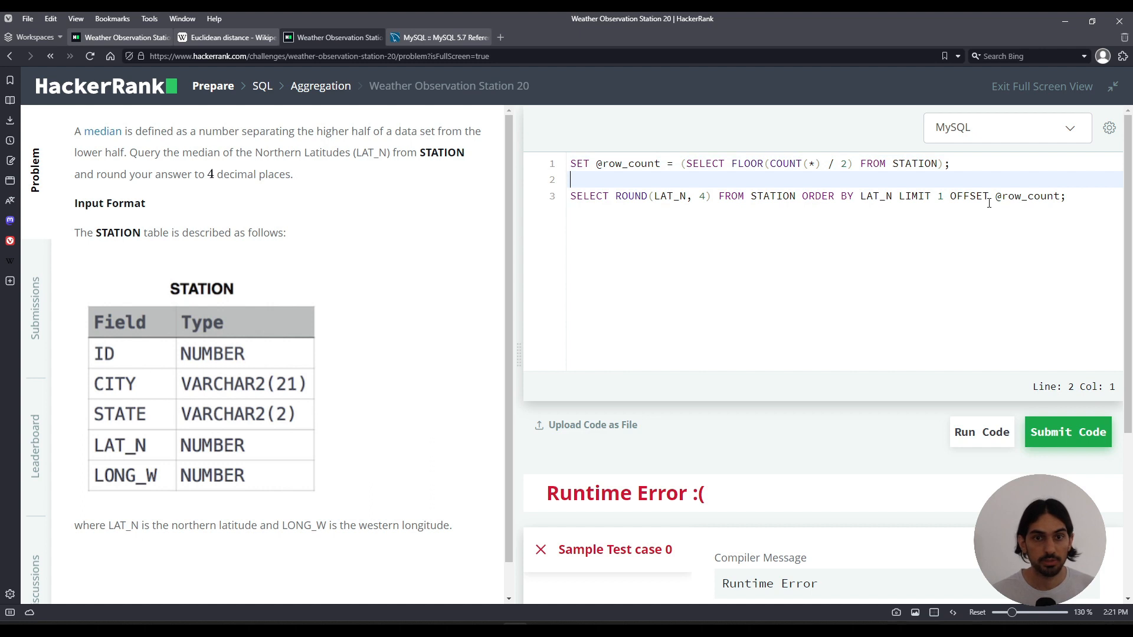
pyautogui.write('PREPARE S')
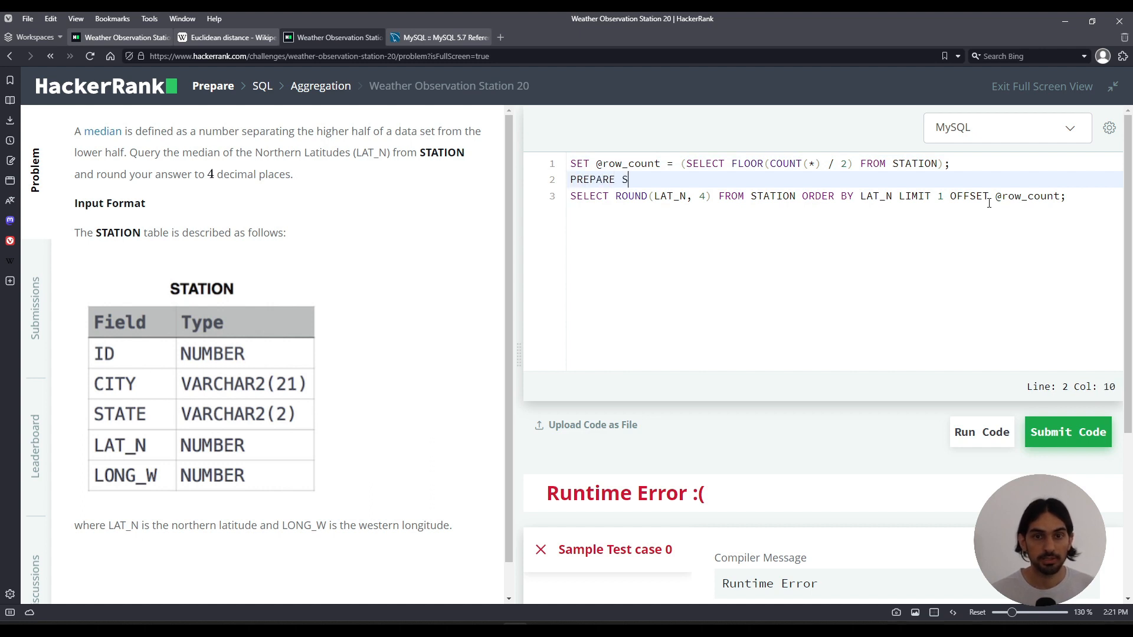
pyautogui.write('TMT')
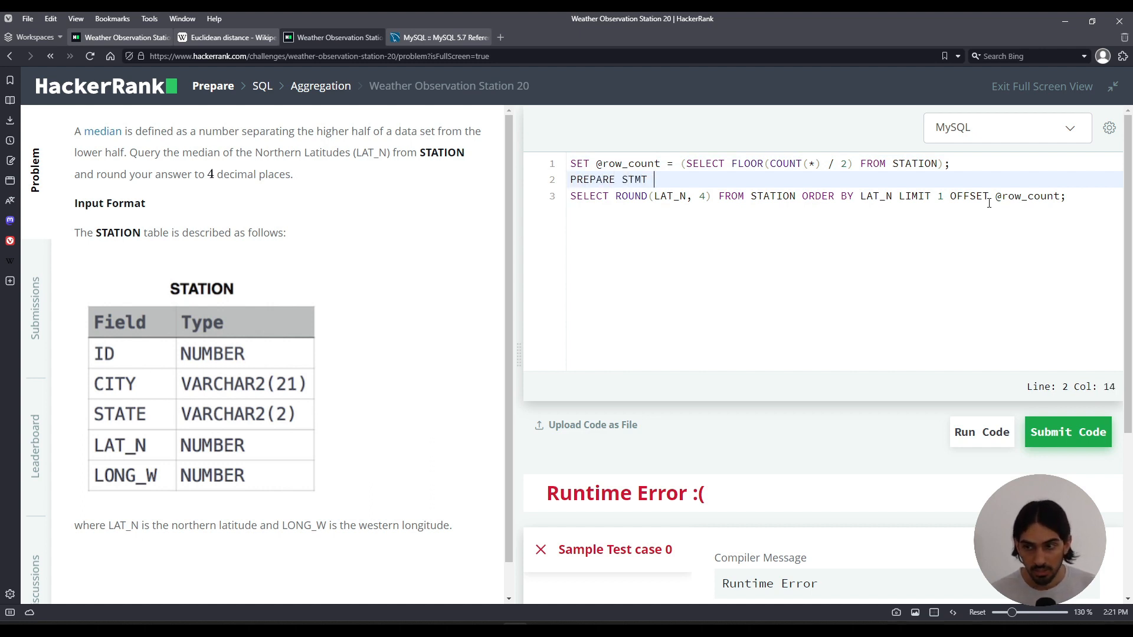
pyautogui.write("FROM '")
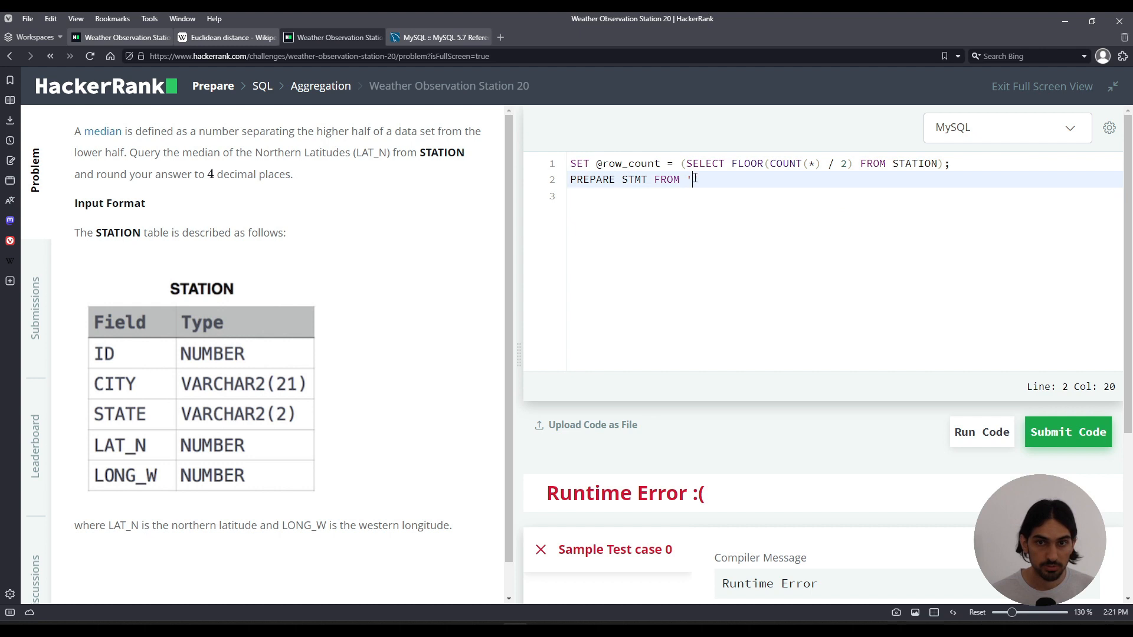
pyautogui.write("SELECT ROUND(LAT_N, 4) FROM STATION ORDER BY LAT_N LIMIT 1 OFFSET @row_count'")
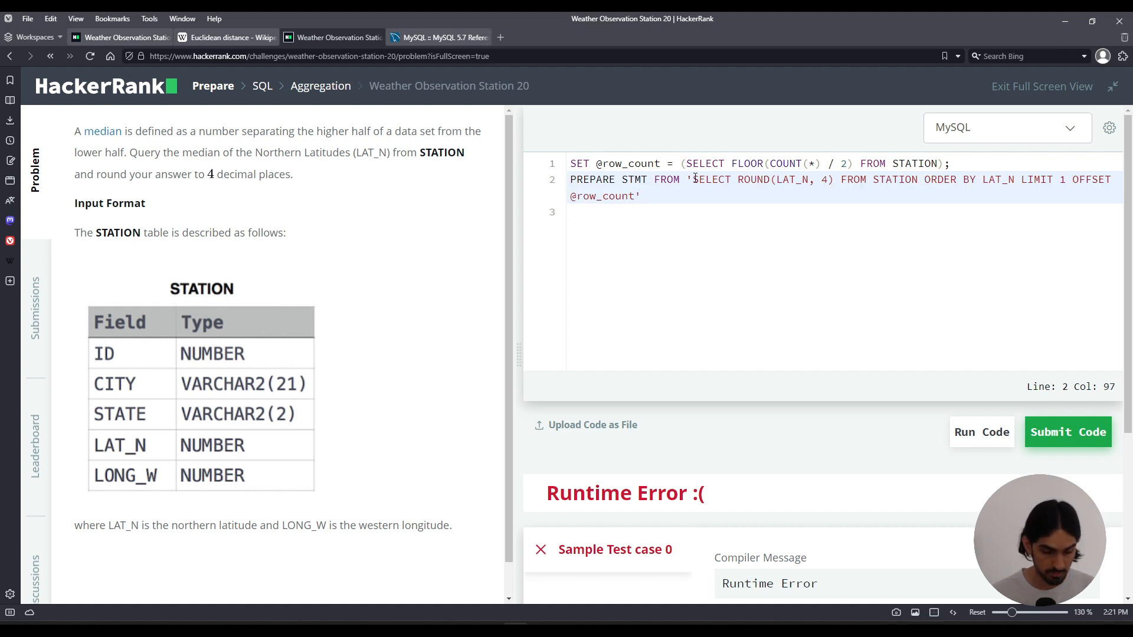
pyautogui.write(';')
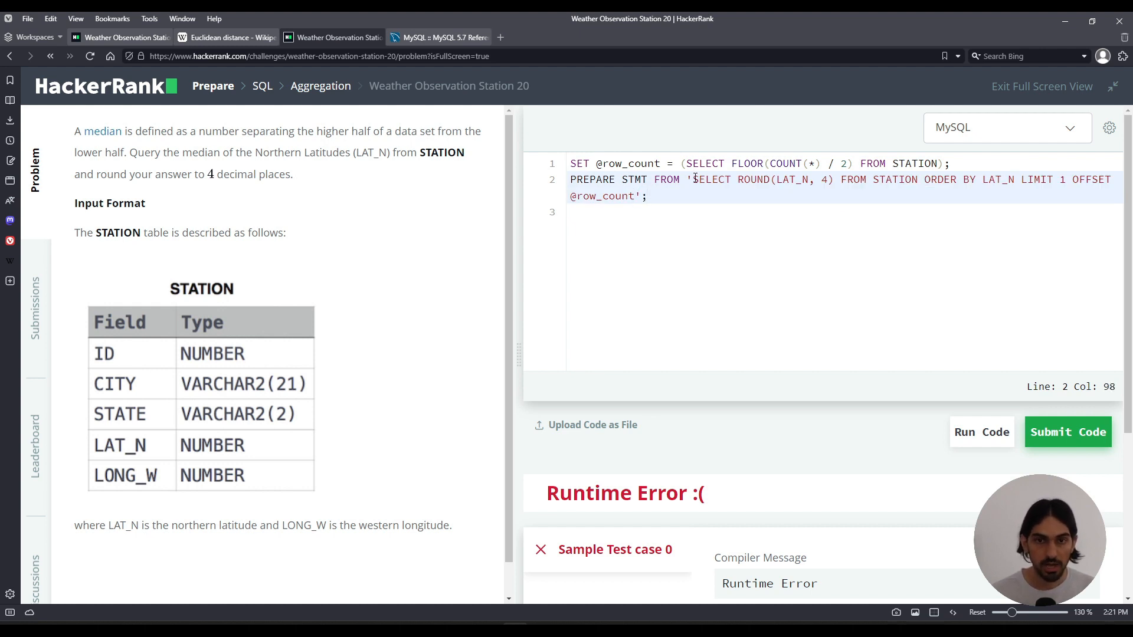
pyautogui.doubleClick(602, 196)
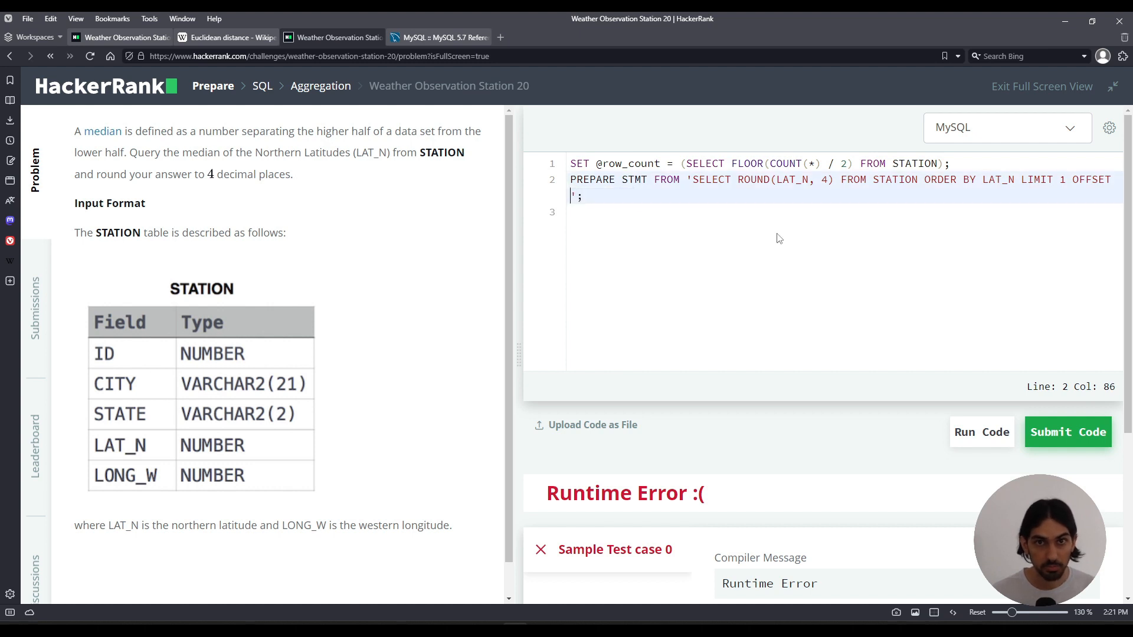
pyautogui.write('?')
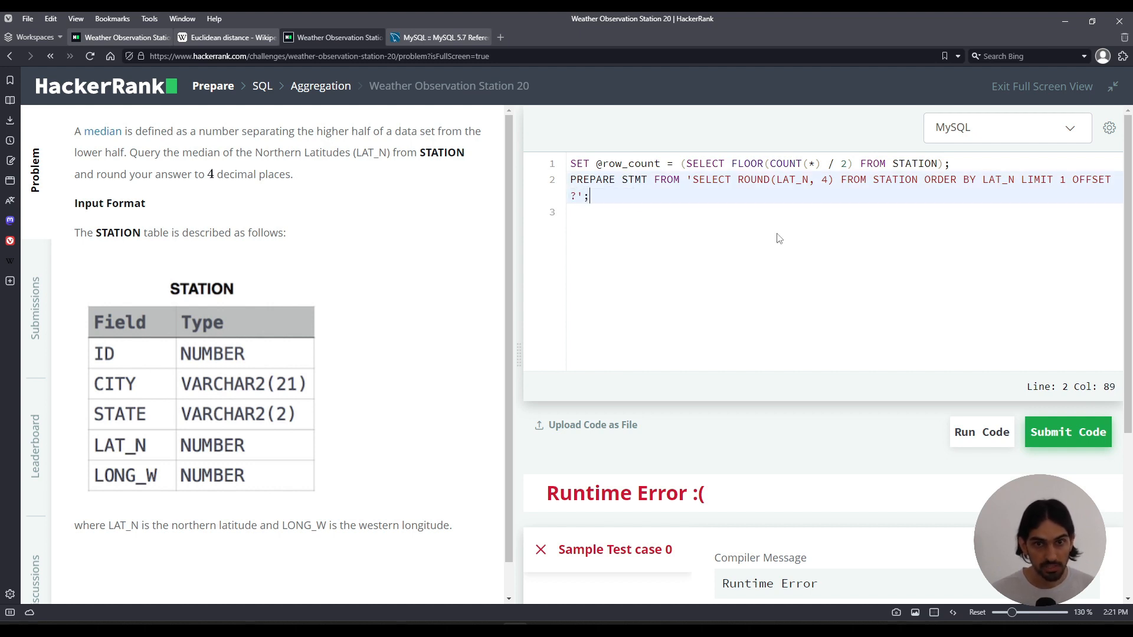
pyautogui.write('E')
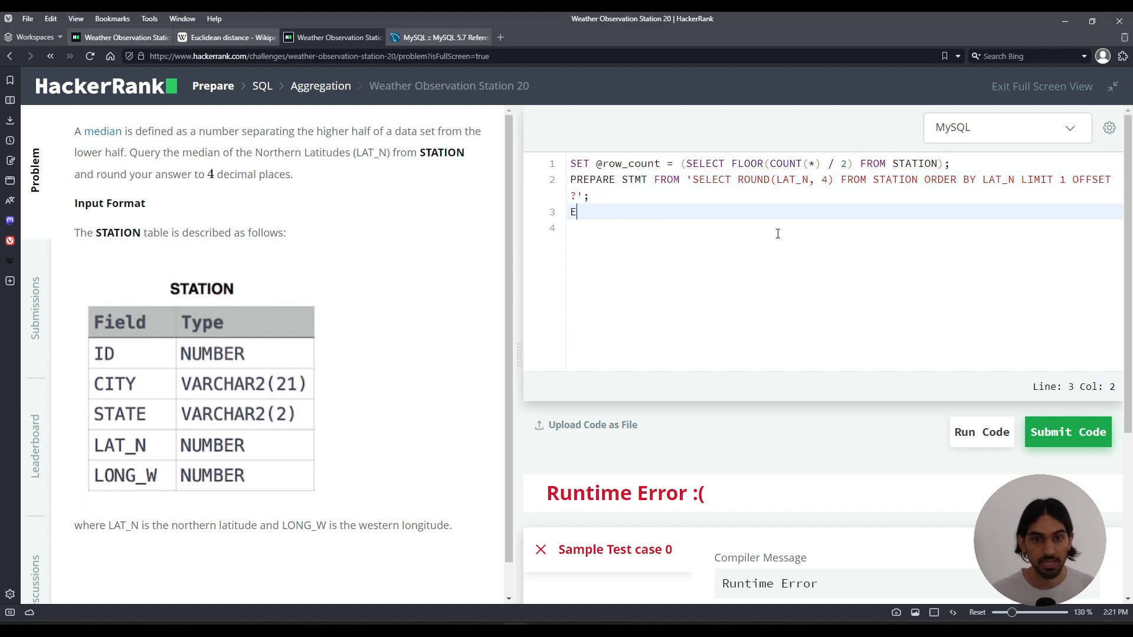
pyautogui.write('XECUTE SMT')
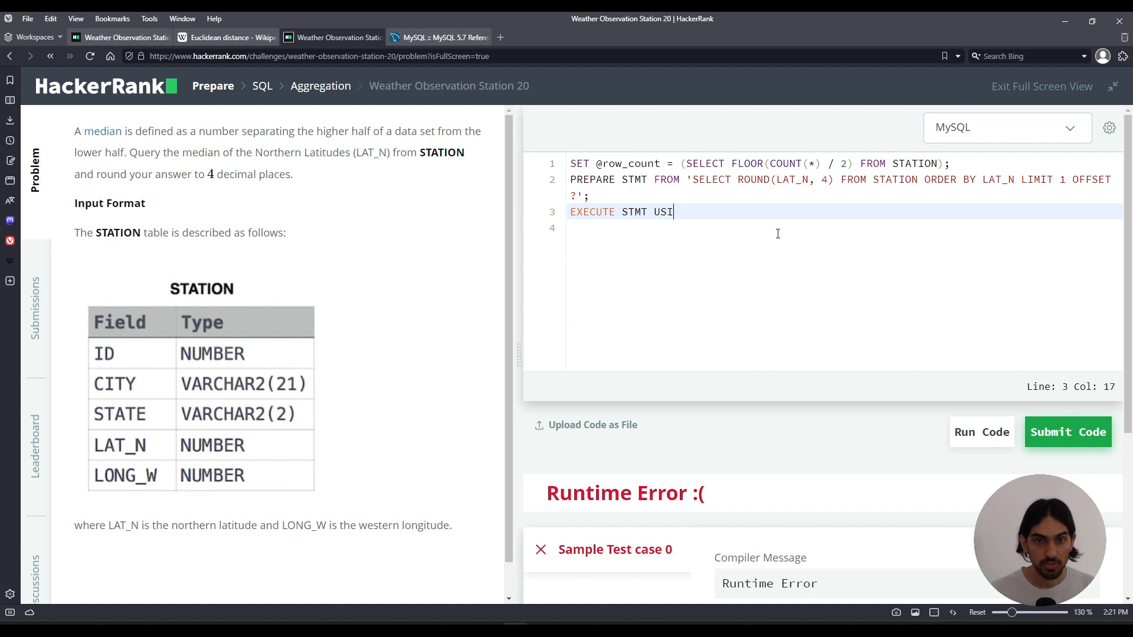
pyautogui.write('NG @row_count;')
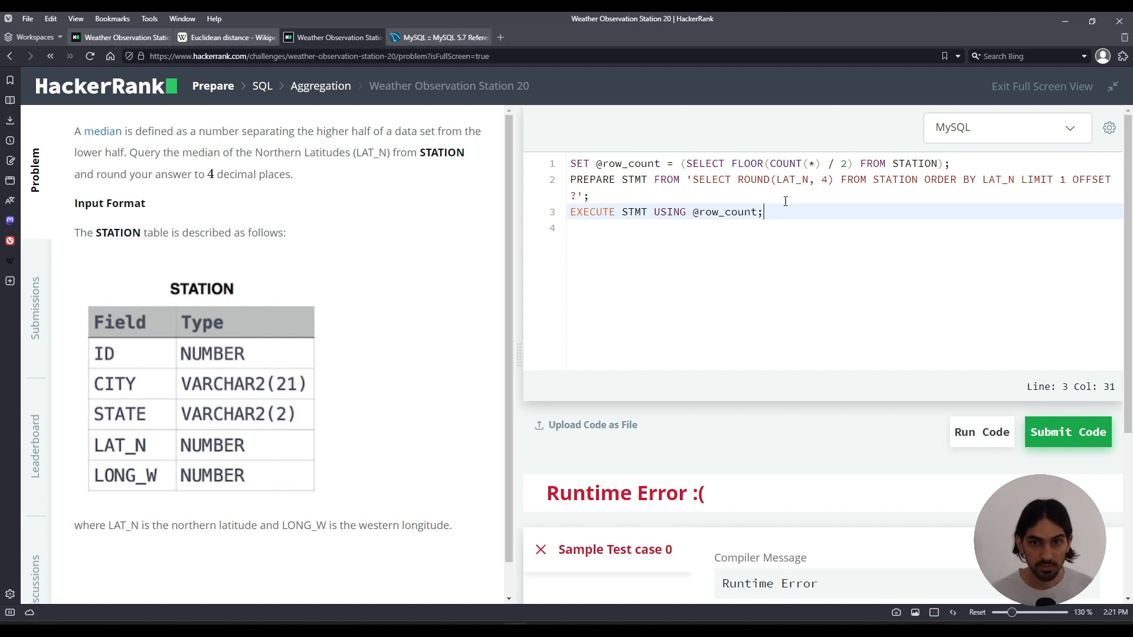
pyautogui.doubleClick(633, 212)
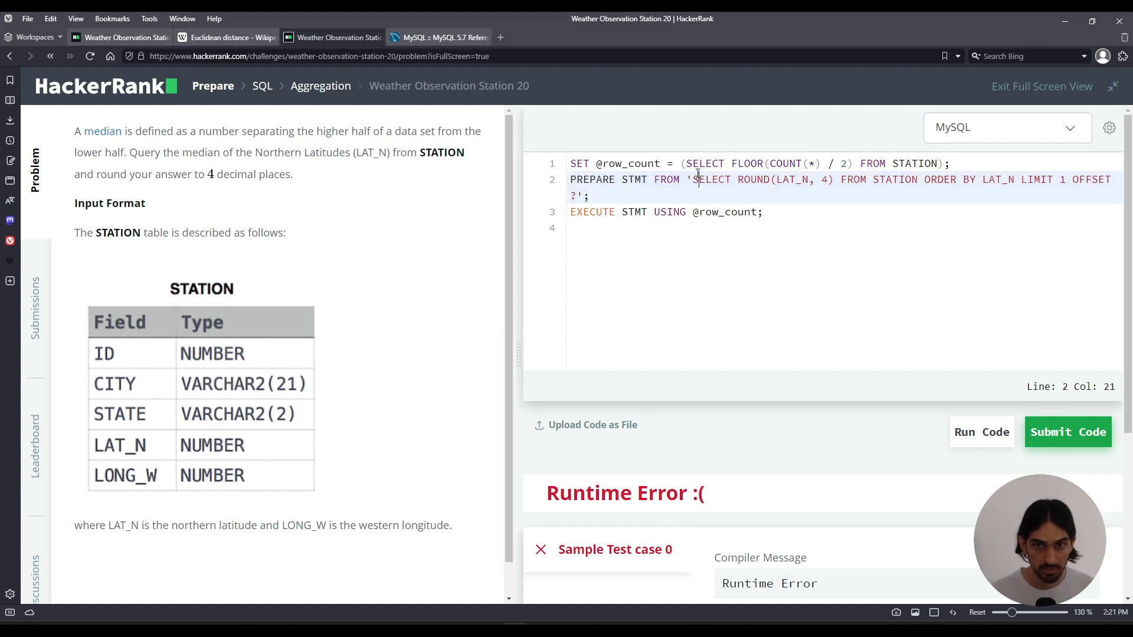
pyautogui.moveTo(697, 179); pyautogui.dragTo(579, 196)
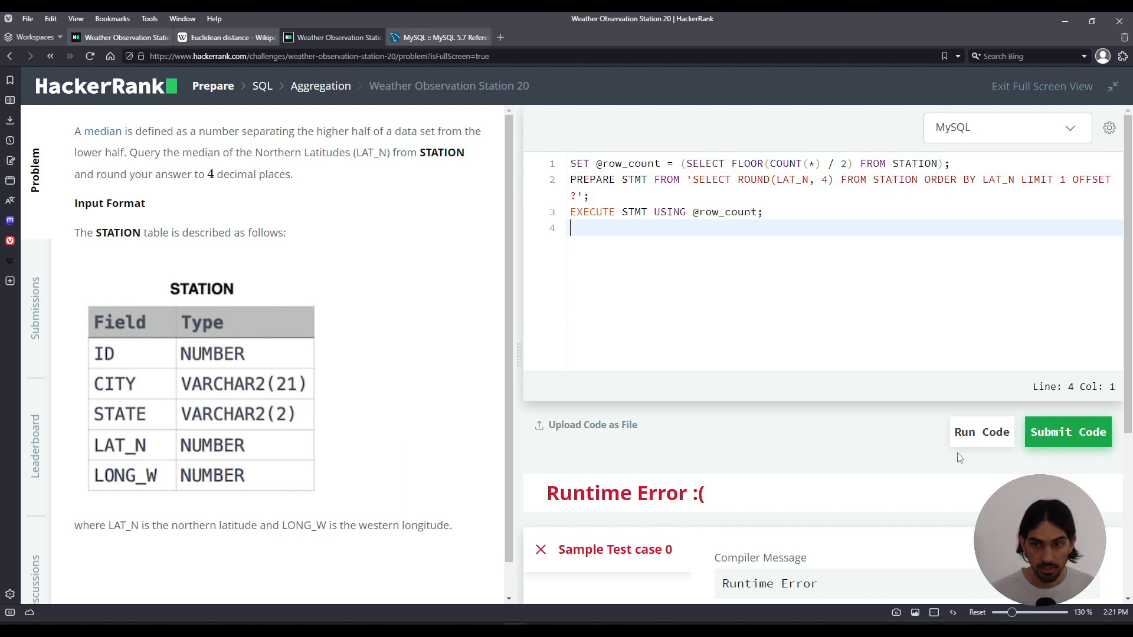
pyautogui.moveTo(964, 442)
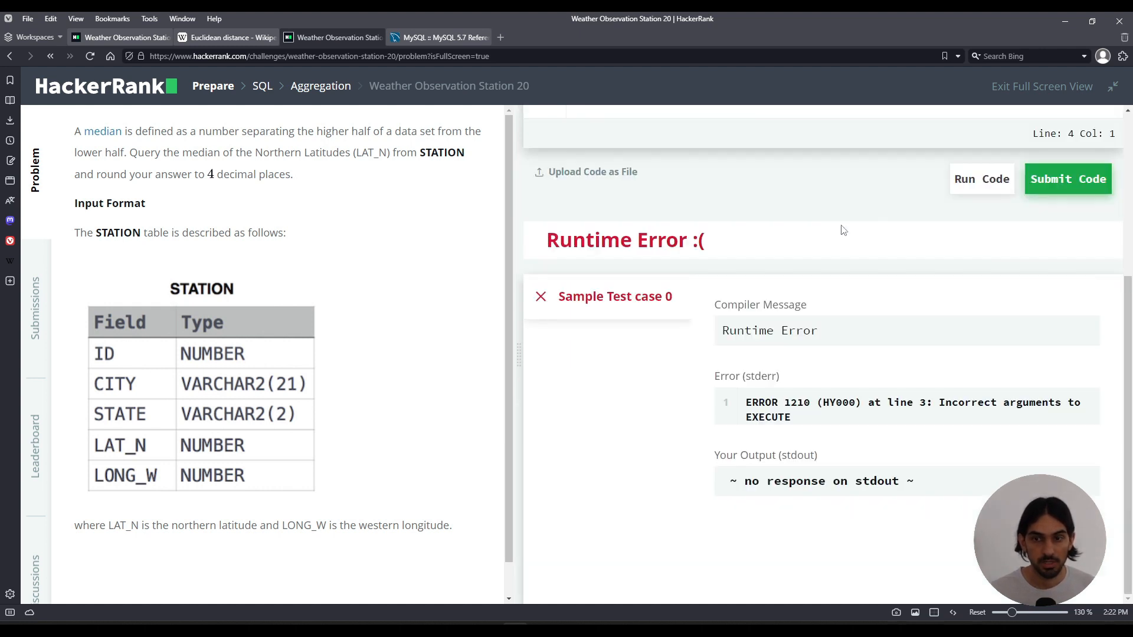
pyautogui.moveTo(920, 414)
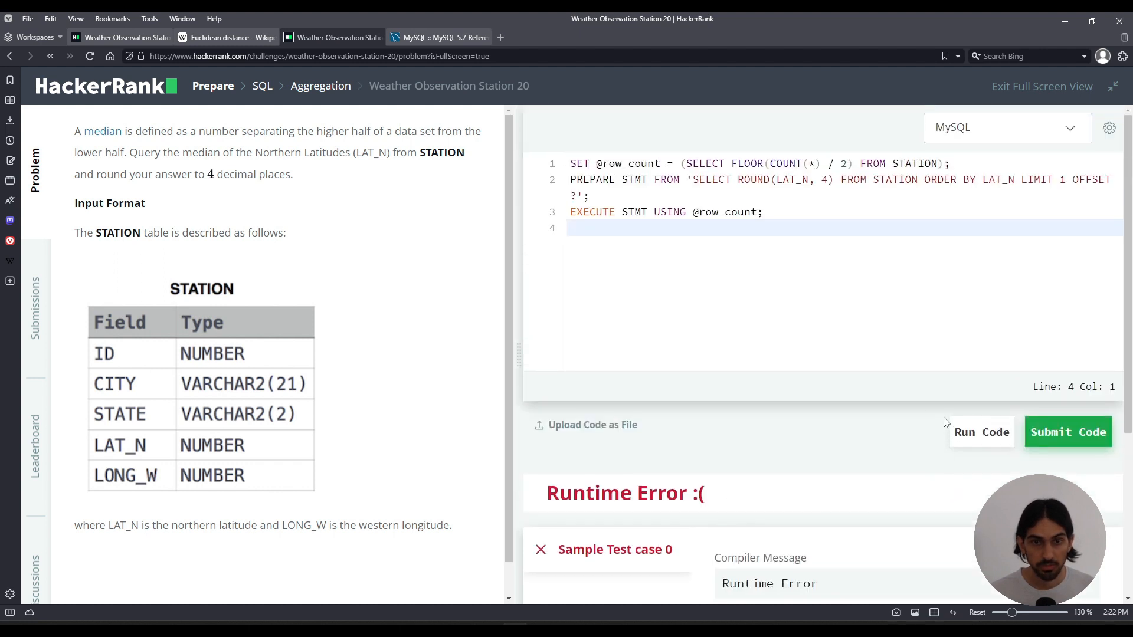
# After the 'Incorrect arguments to EXECUTE' error, select line 1's FLOOR halving expression
pyautogui.doubleClick(723, 212)
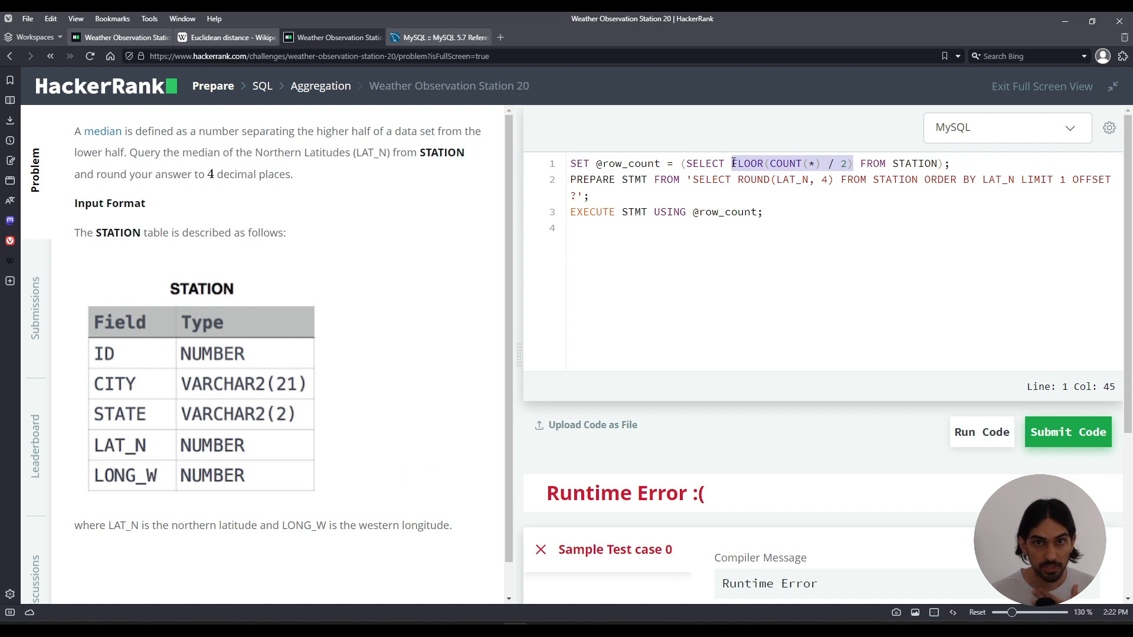
# Rewrite line 1's halving expression as CAST(FLOOR(COUNT(*) / 2) AS SIGNED)
pyautogui.click(732, 164)
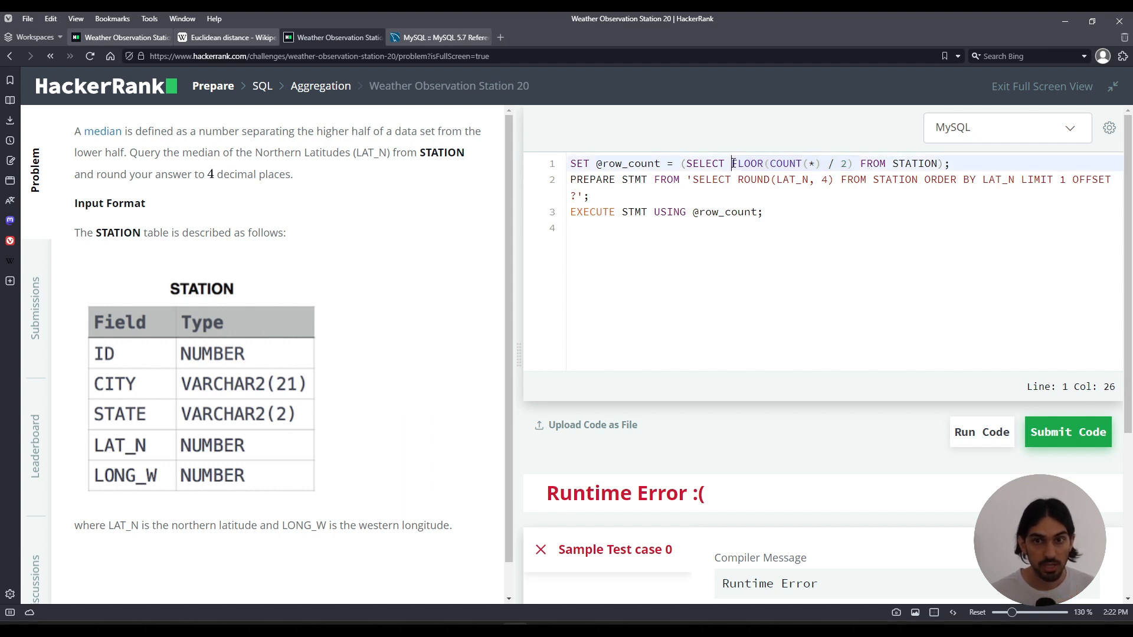
pyautogui.write('CAST(')
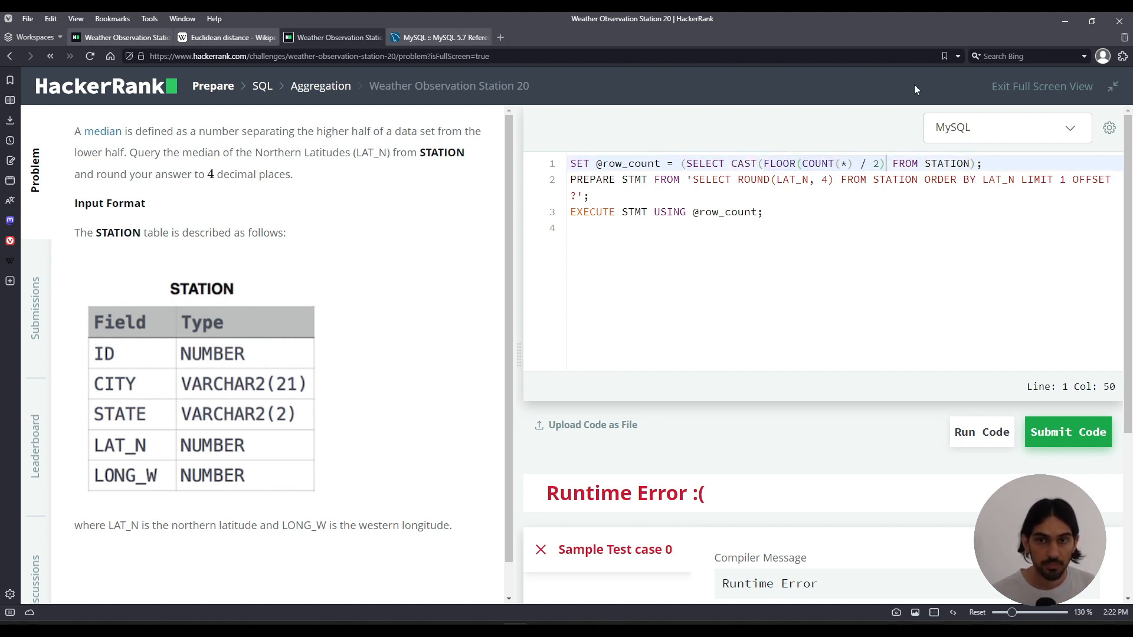
pyautogui.write('AS')
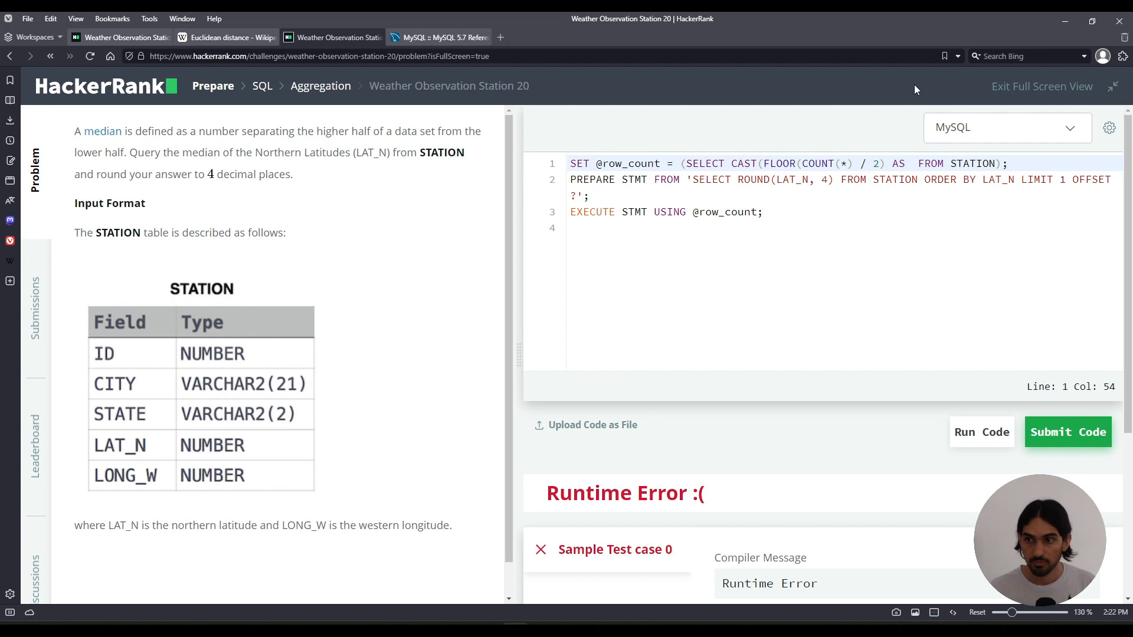
pyautogui.write('SIGNED)')
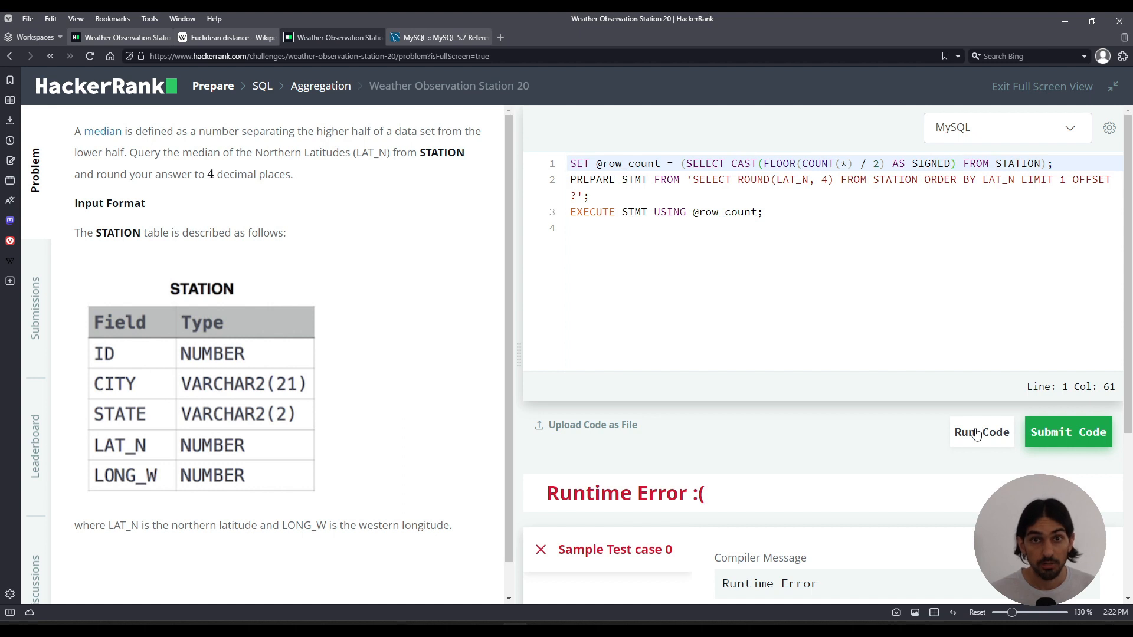
# Run the CAST version to get output 83.8913, then submit it to pass all tests
pyautogui.click(981, 431)
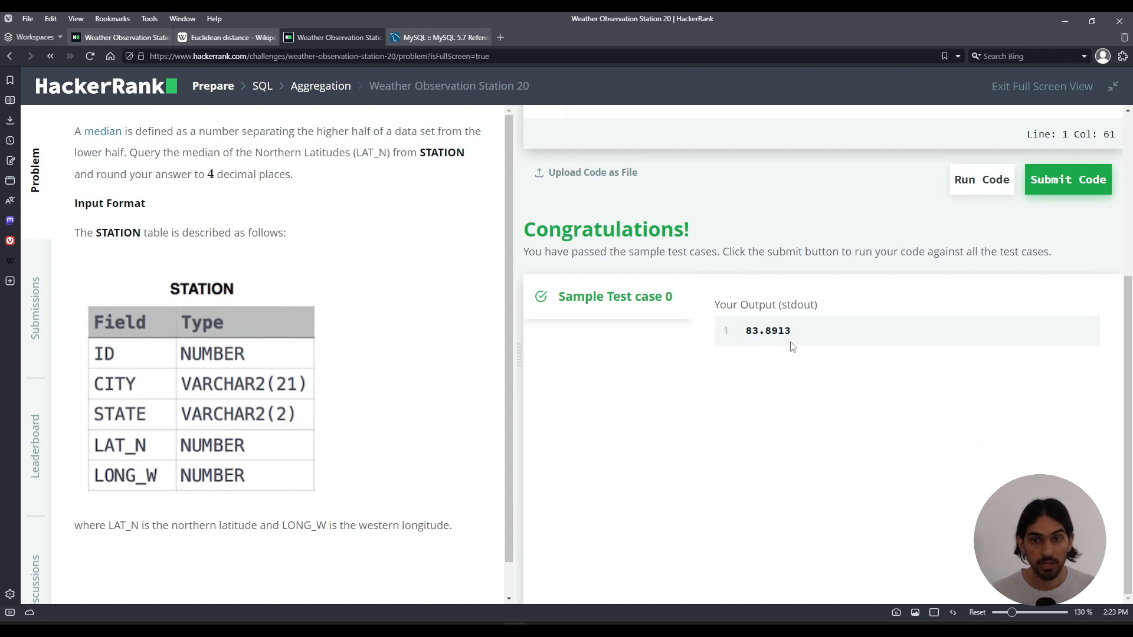
pyautogui.moveTo(807, 345)
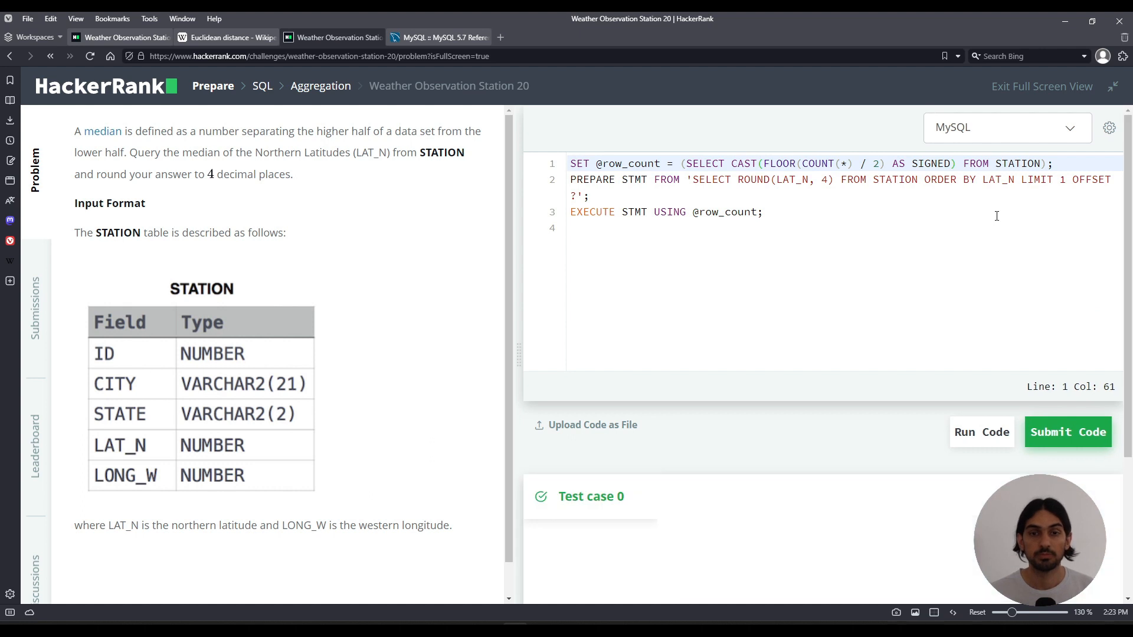
pyautogui.click(981, 432)
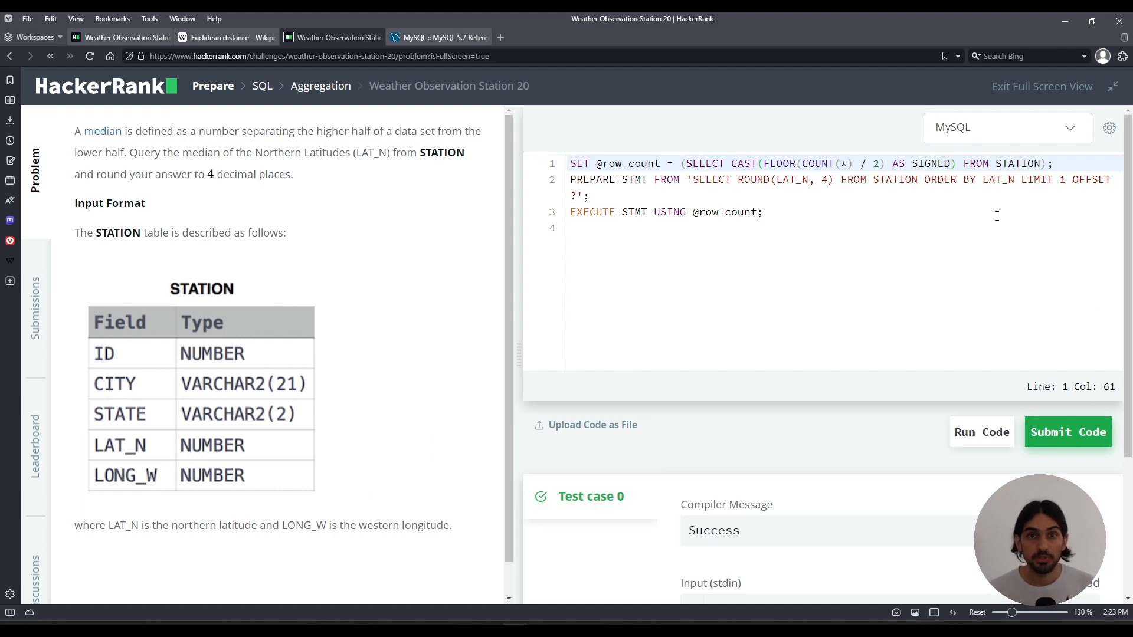
pyautogui.click(1068, 432)
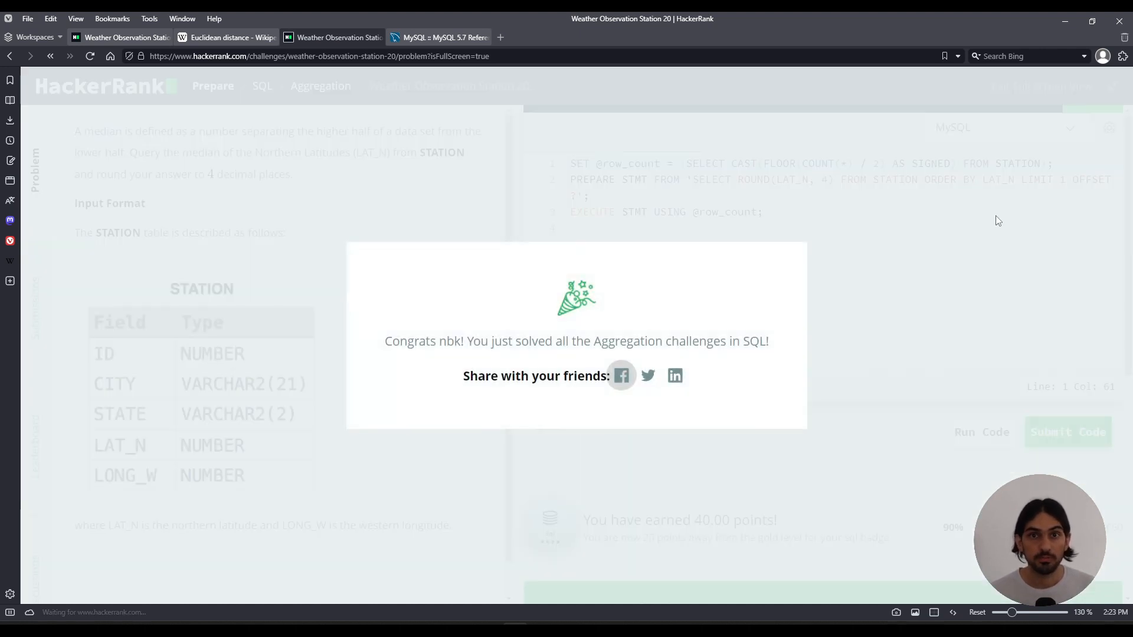